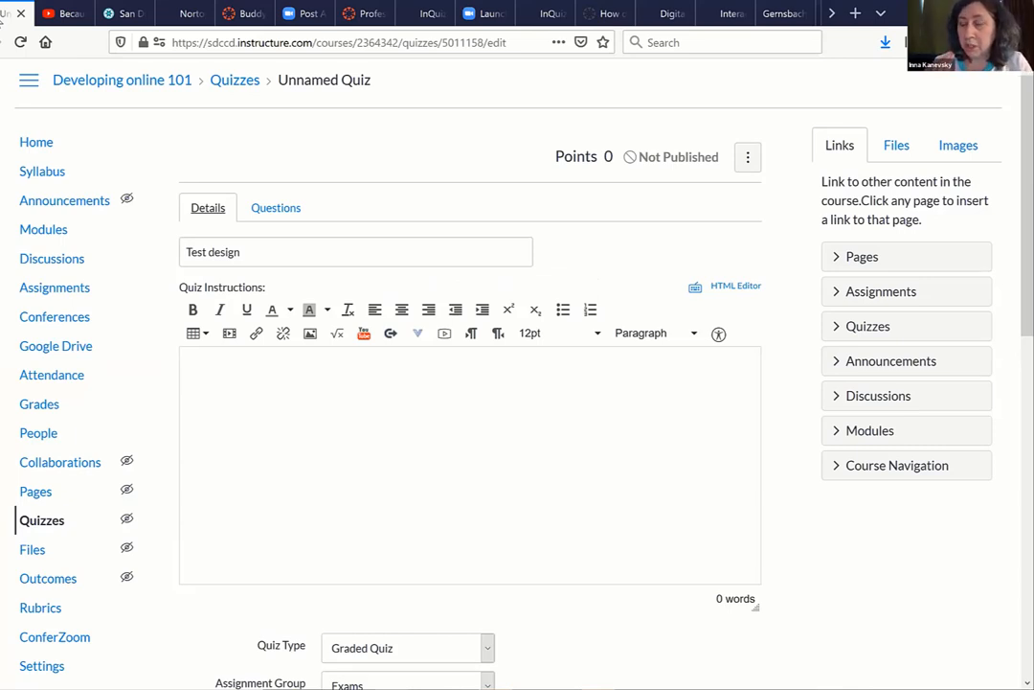
{"action": "mouse_move", "coordinate": [609, 370]}
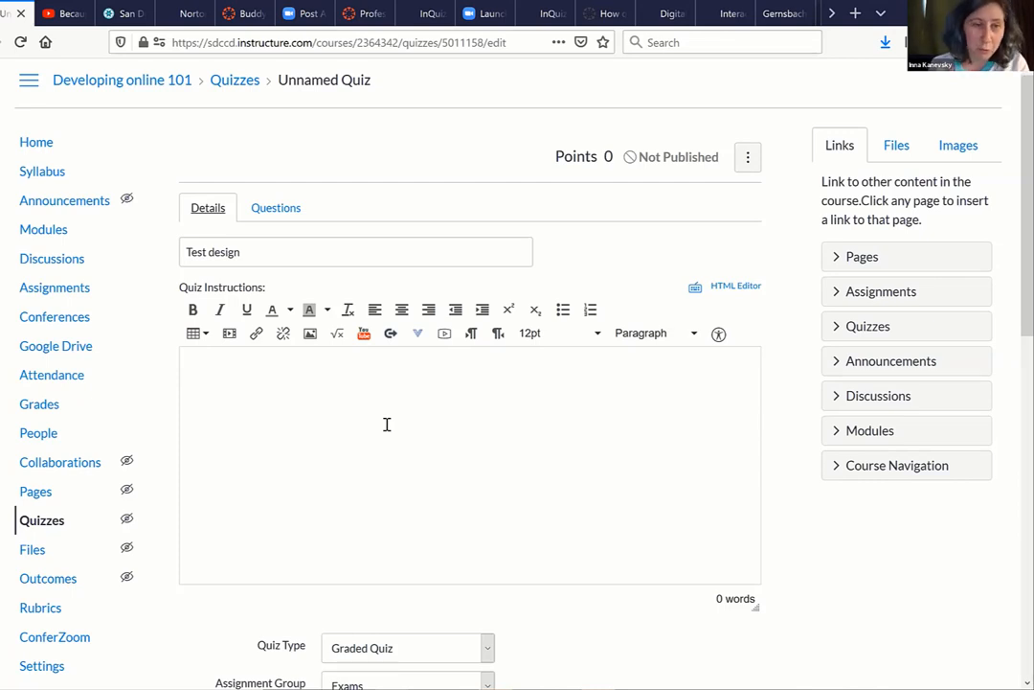
{"action": "mouse_move", "coordinate": [333, 450]}
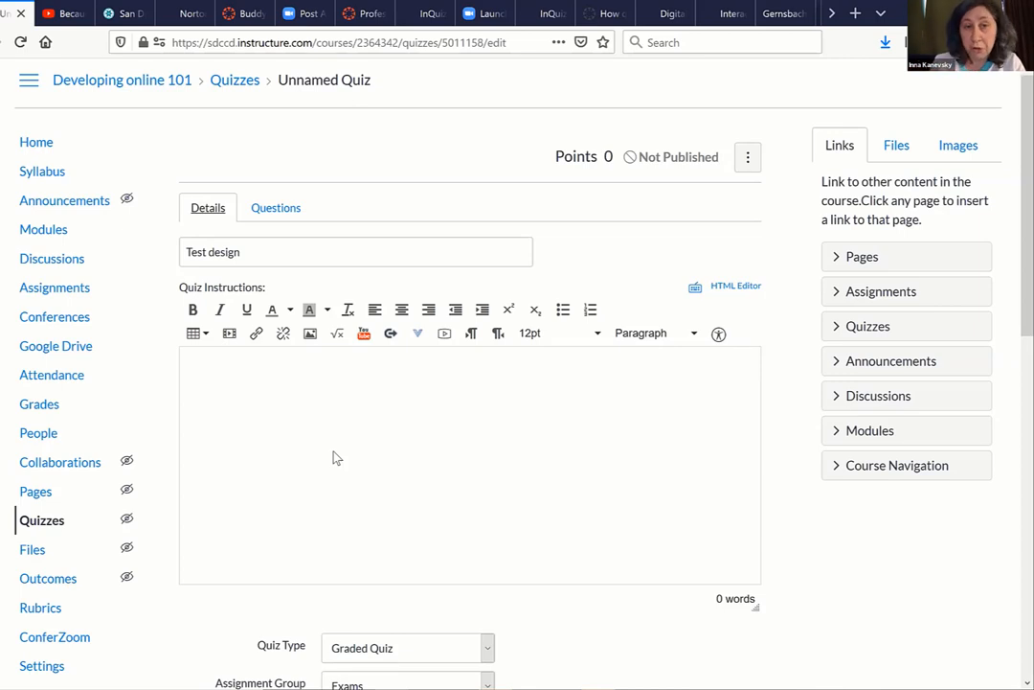
{"action": "mouse_move", "coordinate": [688, 209]}
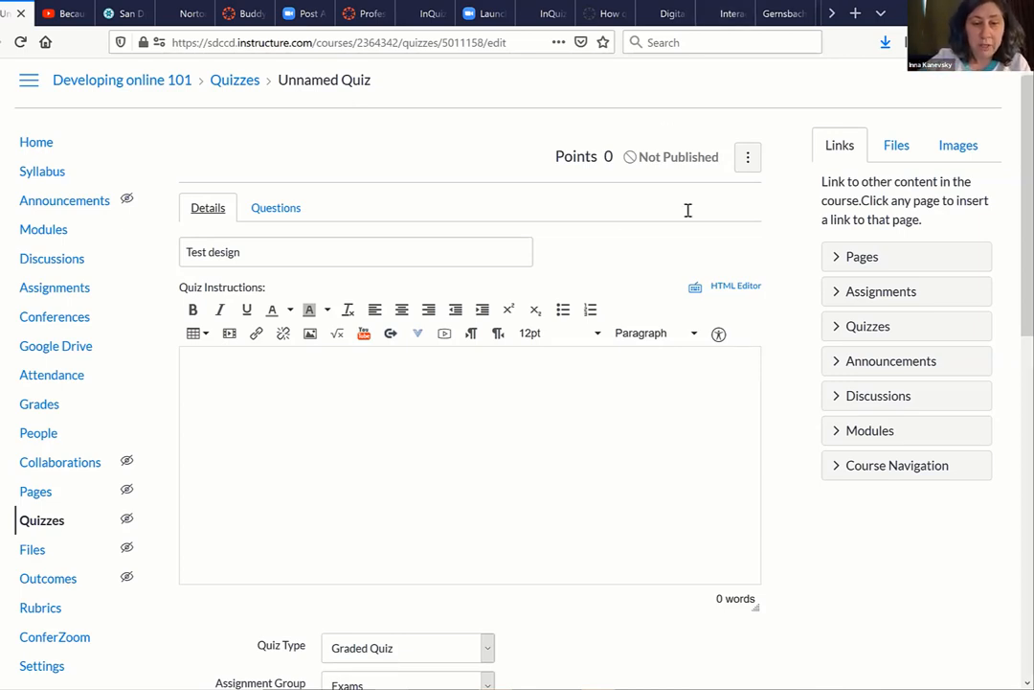
Toggle the quiz's show-one-question-at-a-time option on and back off.
{"action": "scroll", "scroll_direction": "down", "scroll_amount": 3}
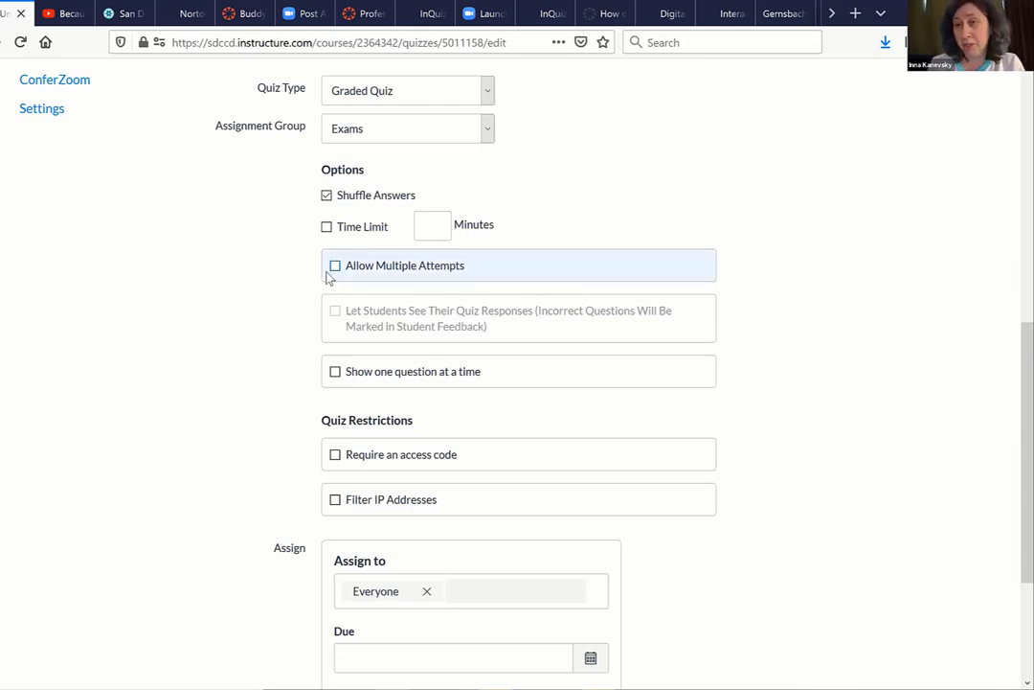
{"action": "mouse_move", "coordinate": [299, 308]}
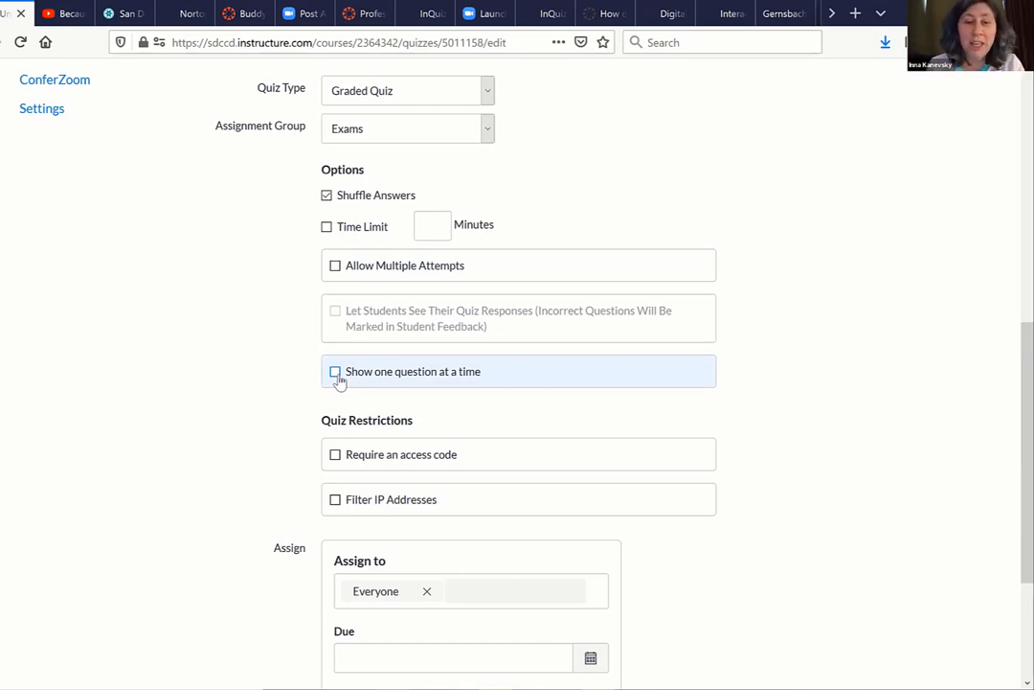
{"action": "left_click", "coordinate": [335, 372]}
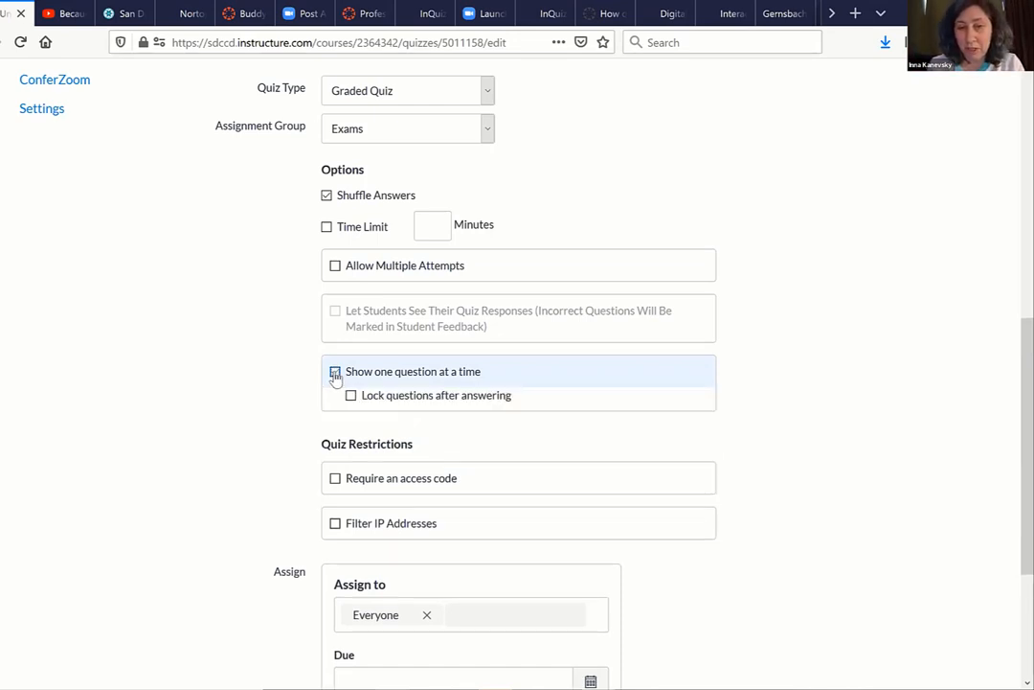
{"action": "left_click", "coordinate": [335, 372]}
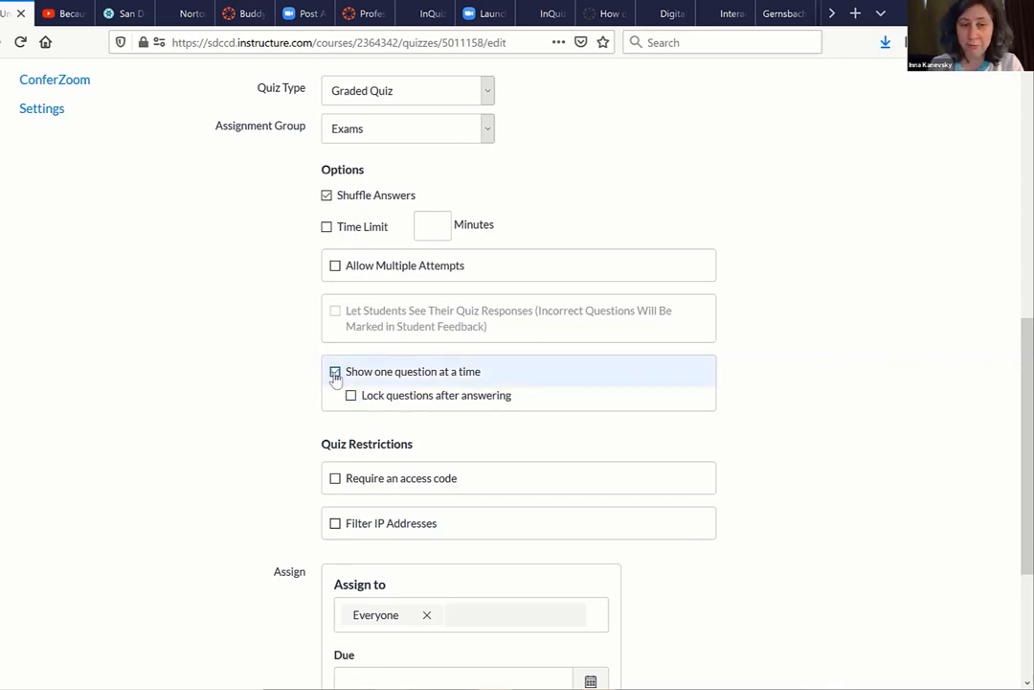
{"action": "left_click", "coordinate": [335, 371]}
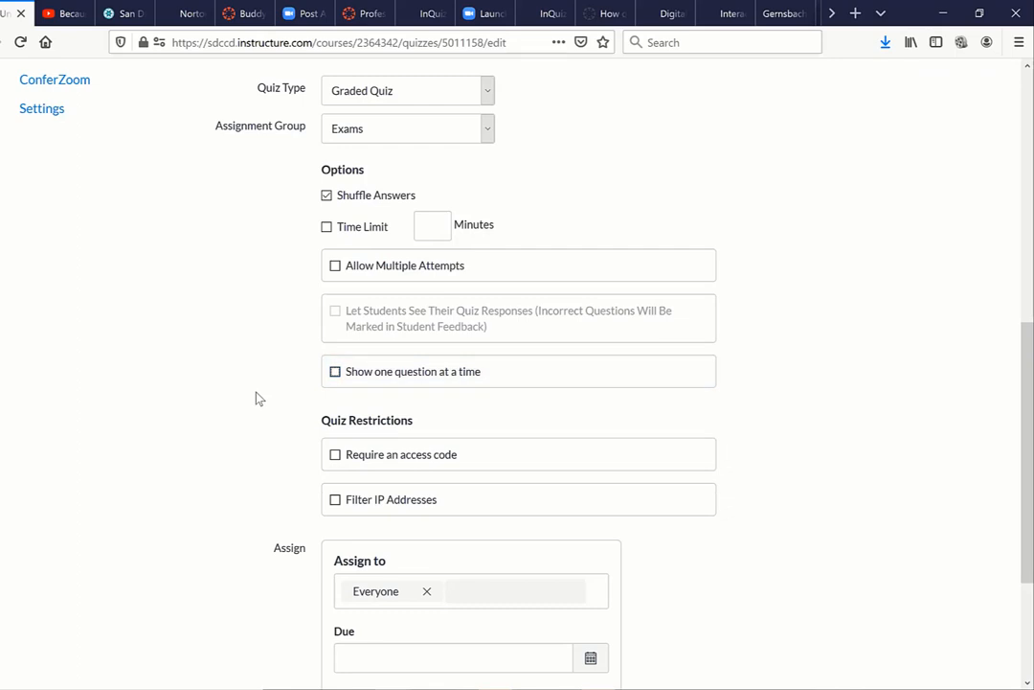
{"action": "mouse_move", "coordinate": [410, 406]}
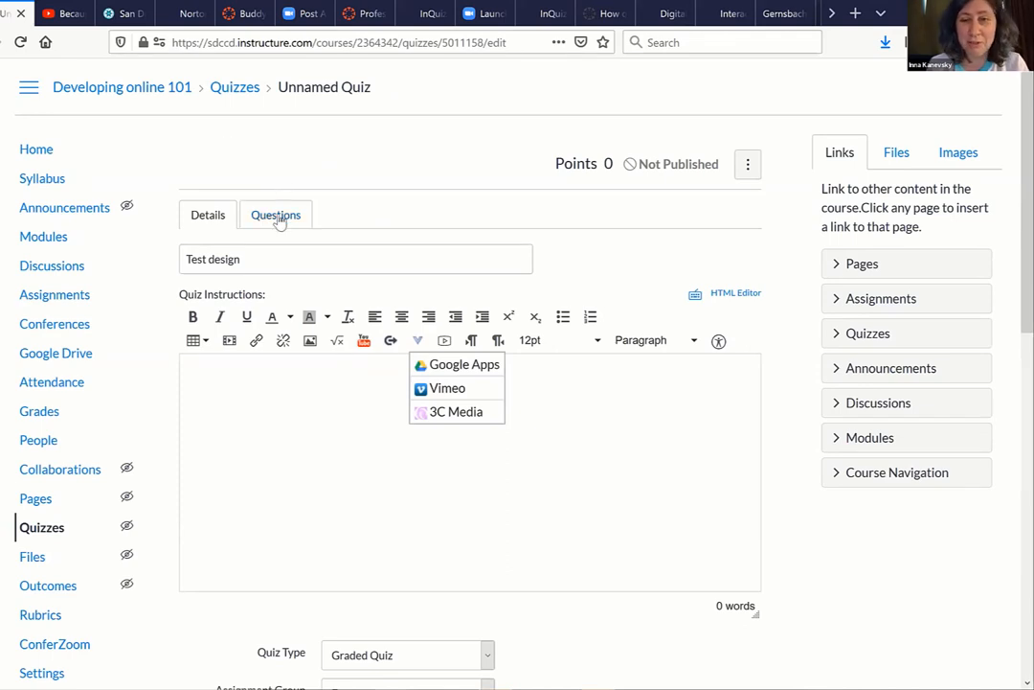
Start a new question group in the quiz's Questions section.
{"action": "left_click", "coordinate": [276, 214]}
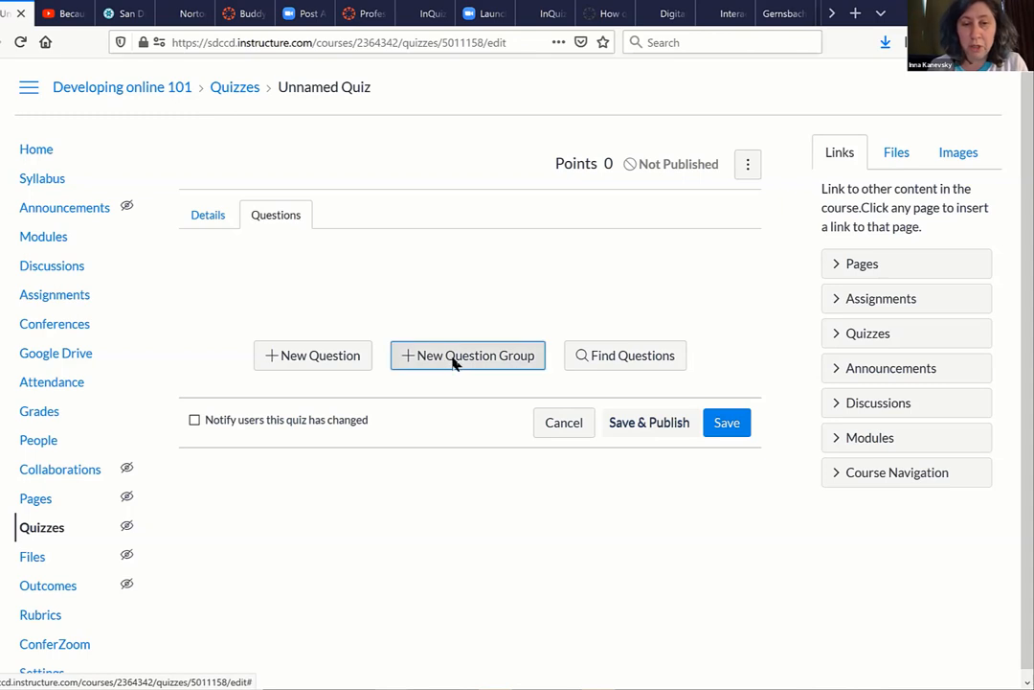
{"action": "left_click", "coordinate": [468, 355]}
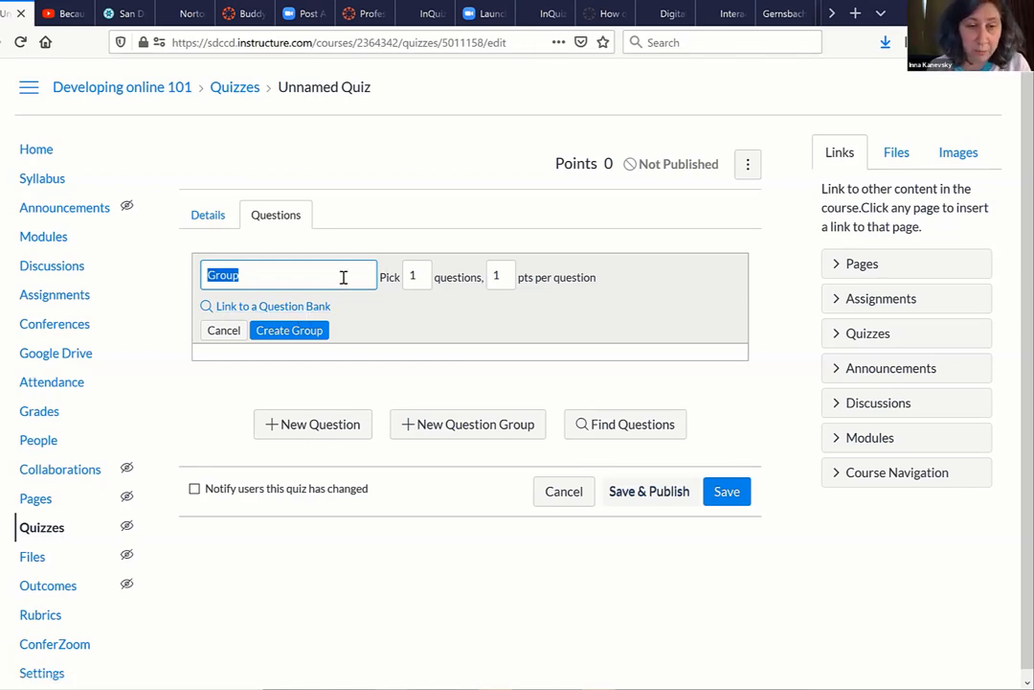
Name the new group 'Testing' and set it to pick 1 question.
{"action": "left_click", "coordinate": [287, 276]}
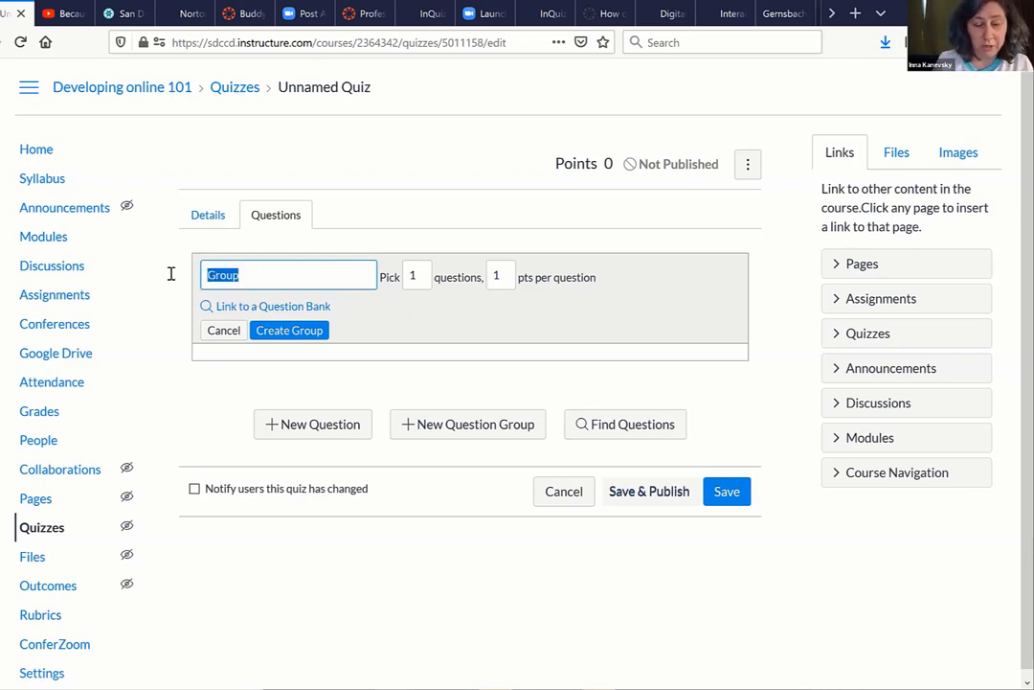
{"action": "type", "text": "Testing"}
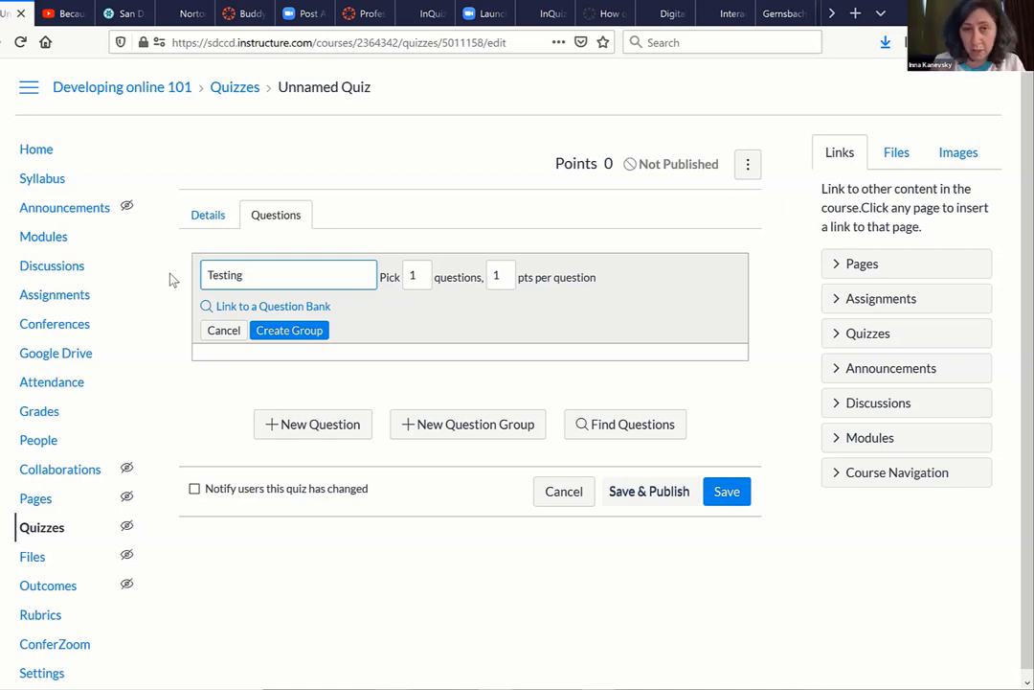
{"action": "left_click", "coordinate": [418, 276]}
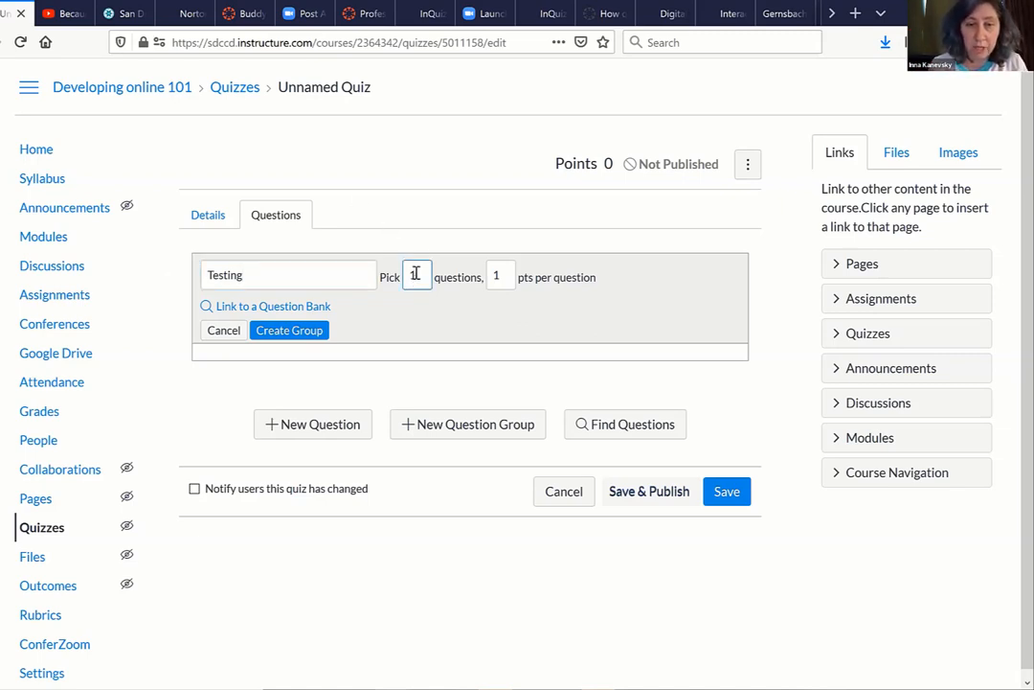
{"action": "type", "text": "1"}
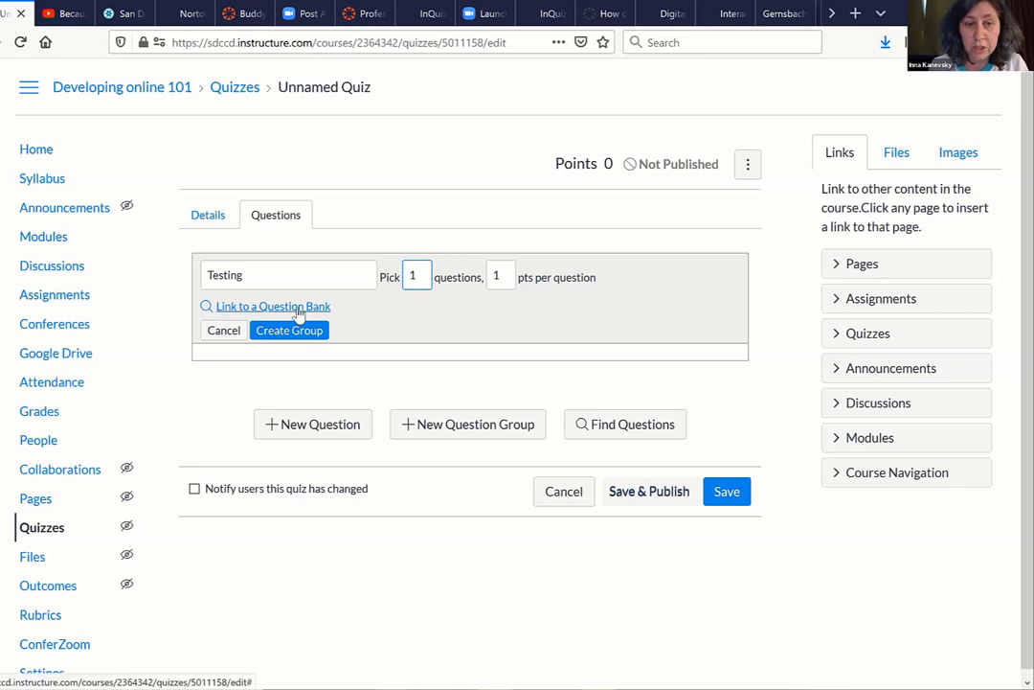
Link the Testing group to the Chapter 9 Pool question bank.
{"action": "left_click", "coordinate": [272, 306]}
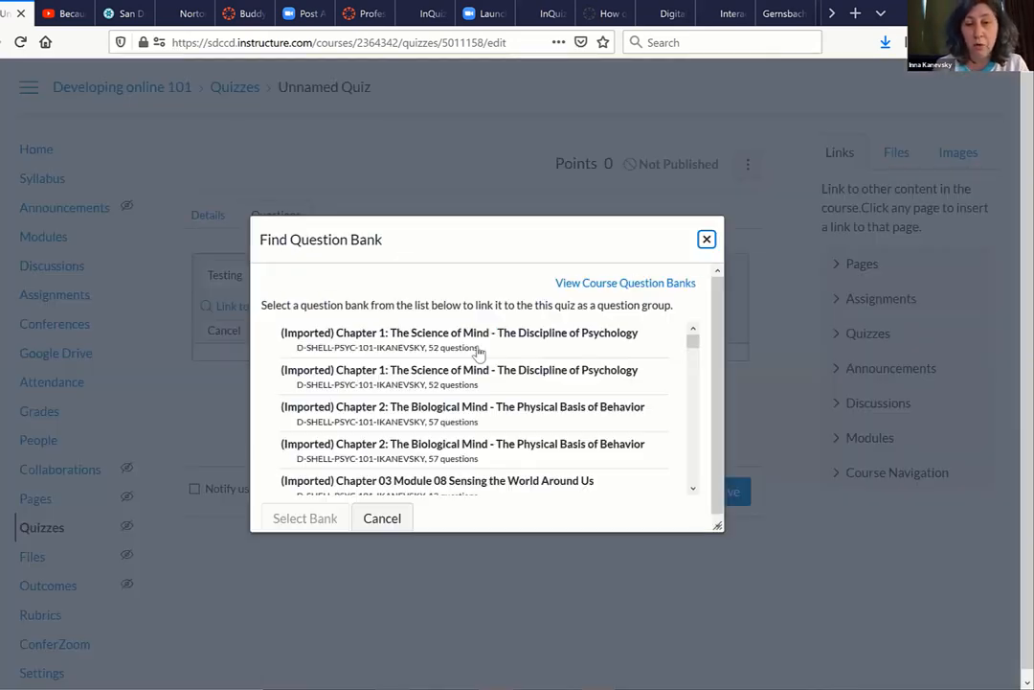
{"action": "scroll", "scroll_direction": "down", "scroll_amount": 3}
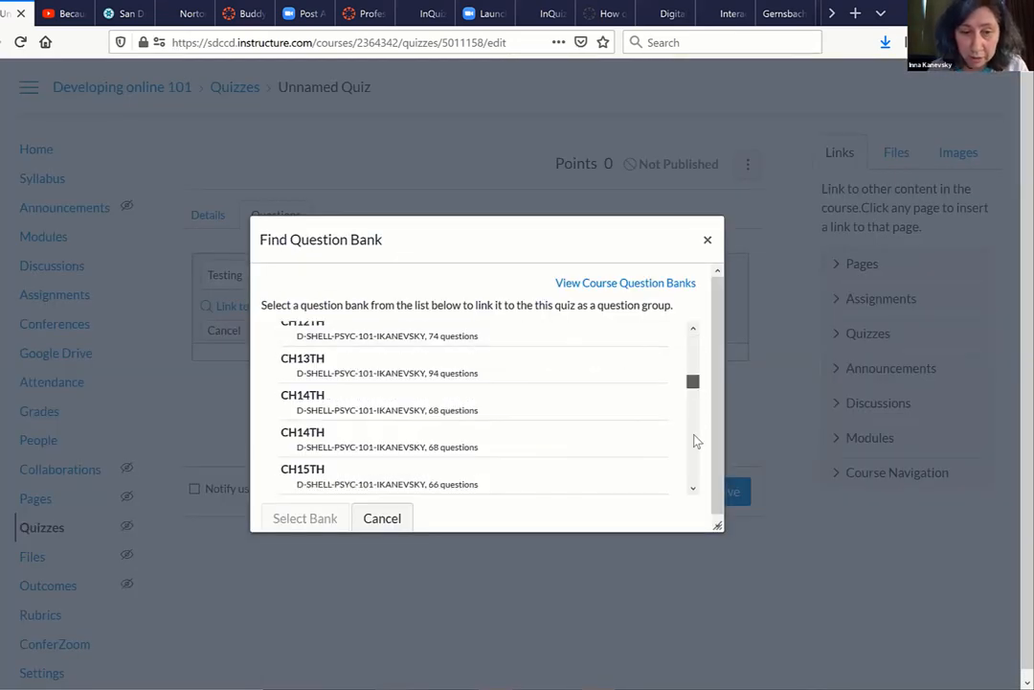
{"action": "scroll", "scroll_direction": "down", "scroll_amount": 3}
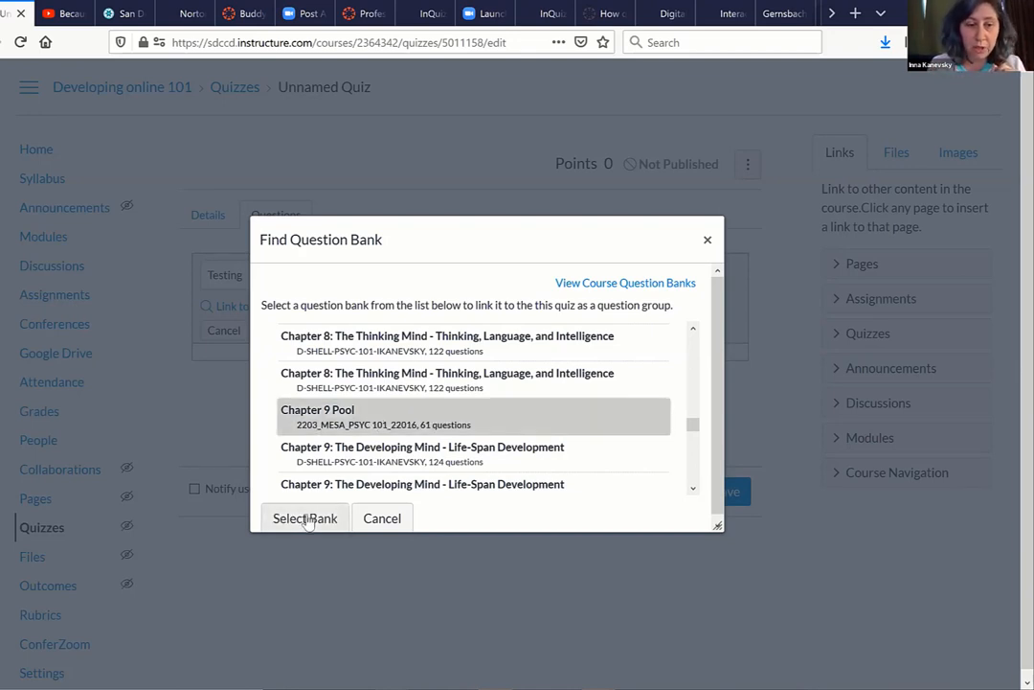
{"action": "left_click", "coordinate": [304, 517]}
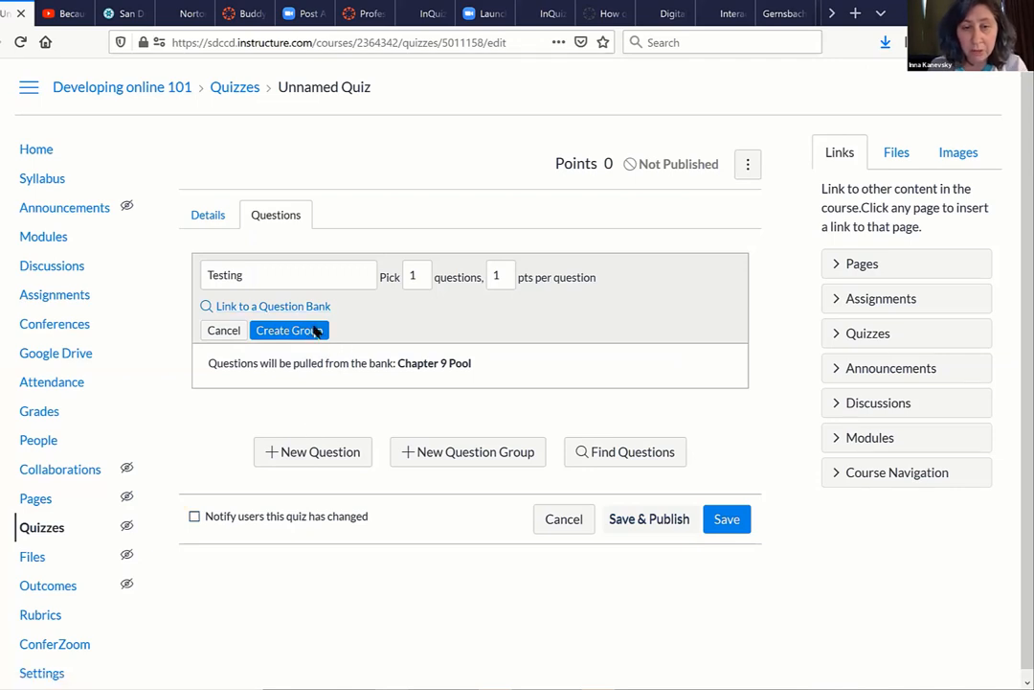
Create the Testing group, set its pick count to 2, and save the quiz.
{"action": "left_click", "coordinate": [283, 330]}
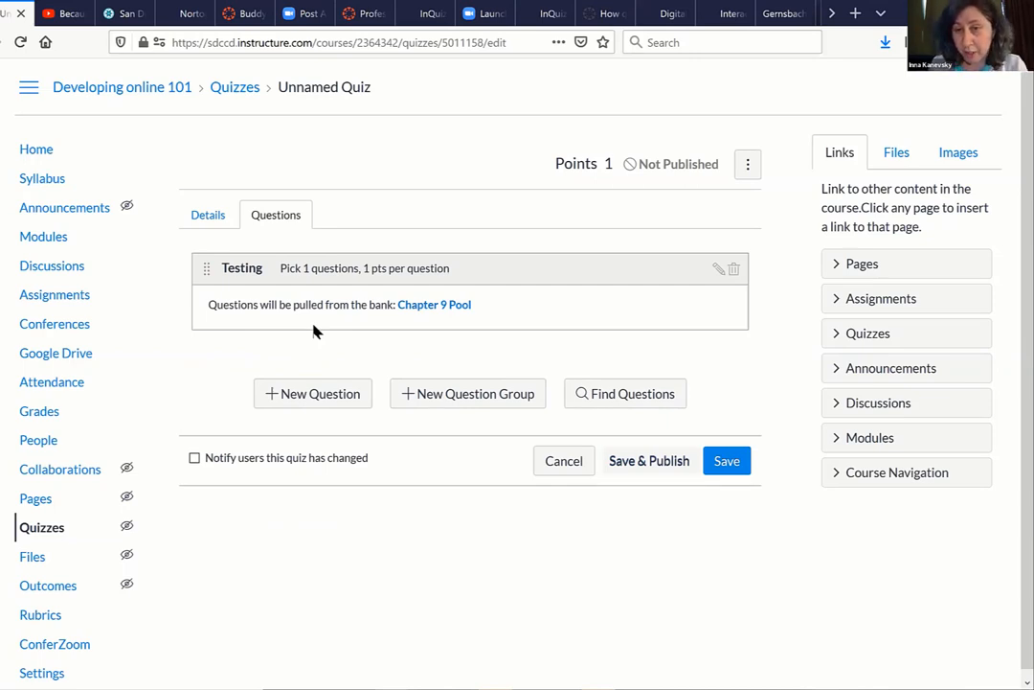
{"action": "mouse_move", "coordinate": [512, 291]}
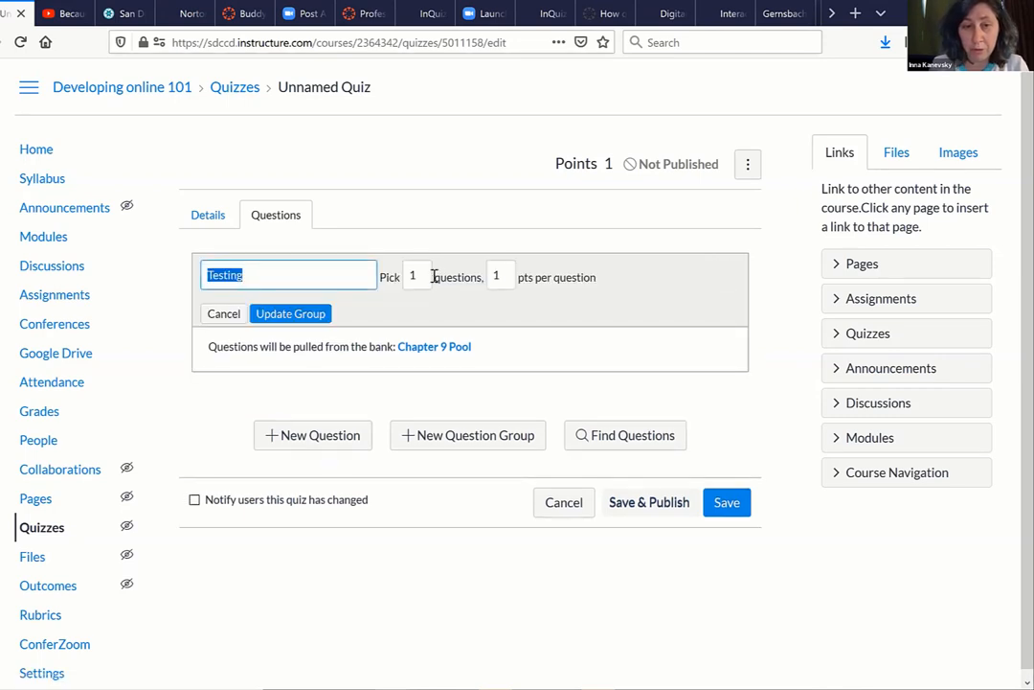
{"action": "left_click", "coordinate": [417, 275]}
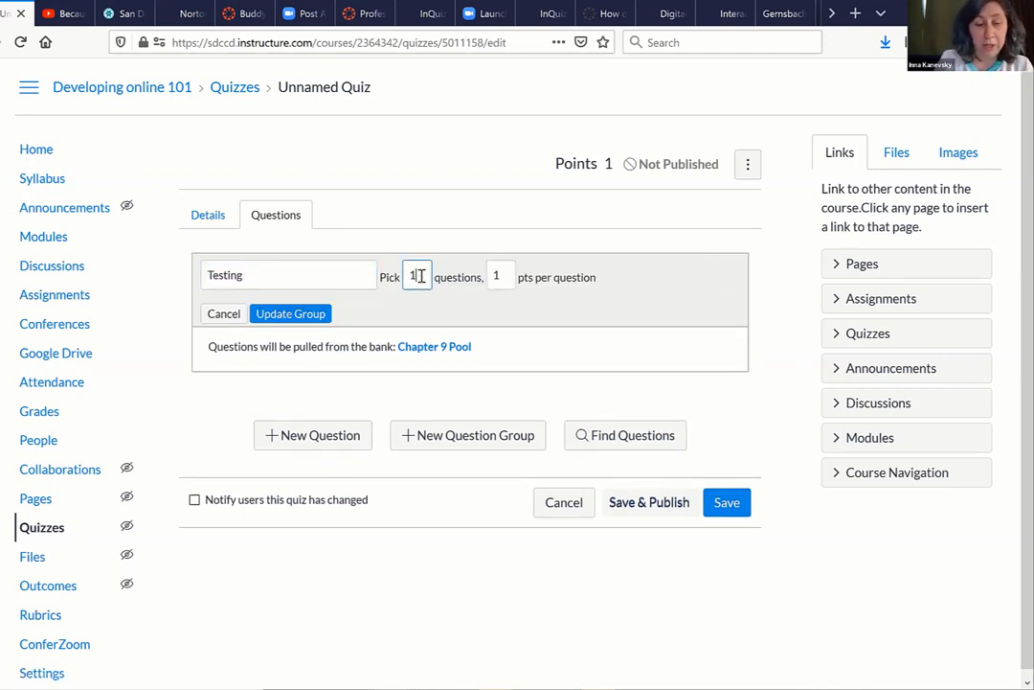
{"action": "type", "text": "2"}
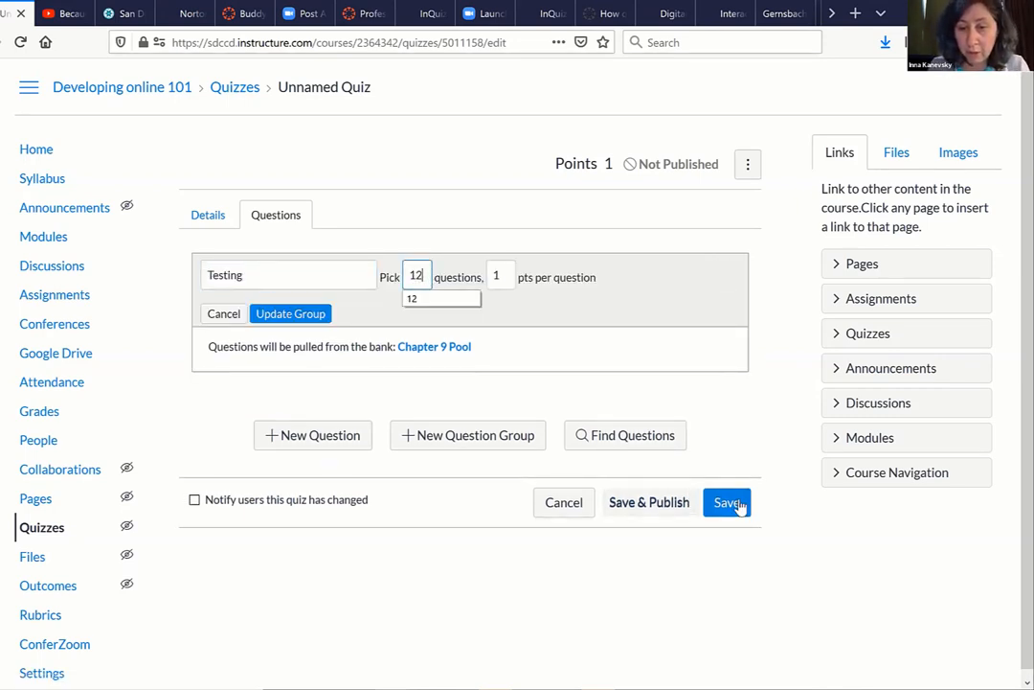
{"action": "left_click", "coordinate": [726, 502]}
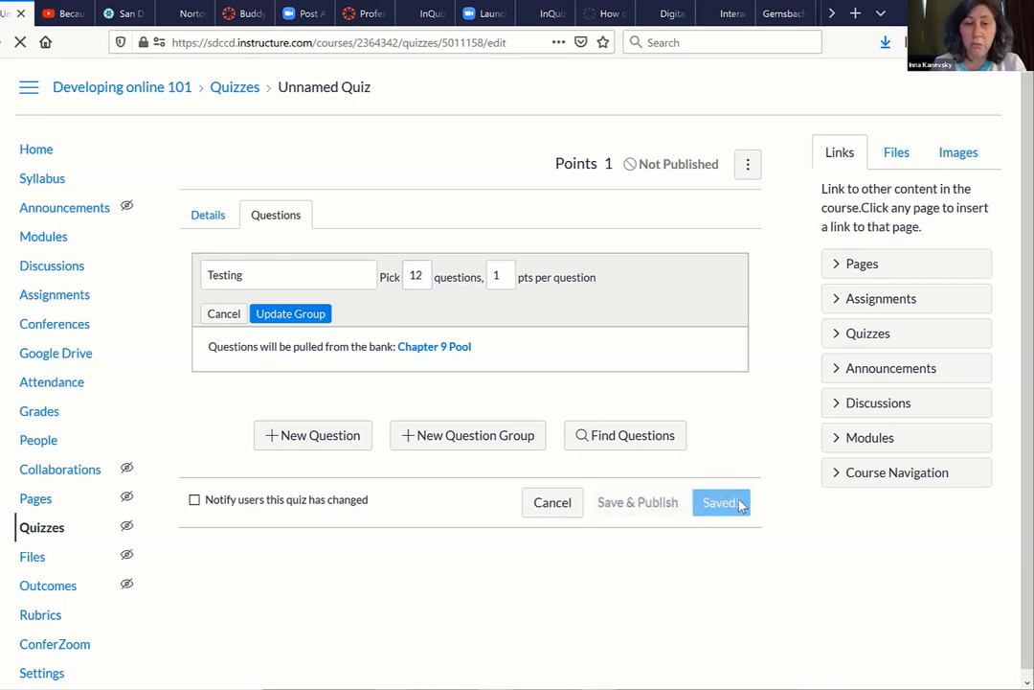
{"action": "left_click", "coordinate": [720, 502]}
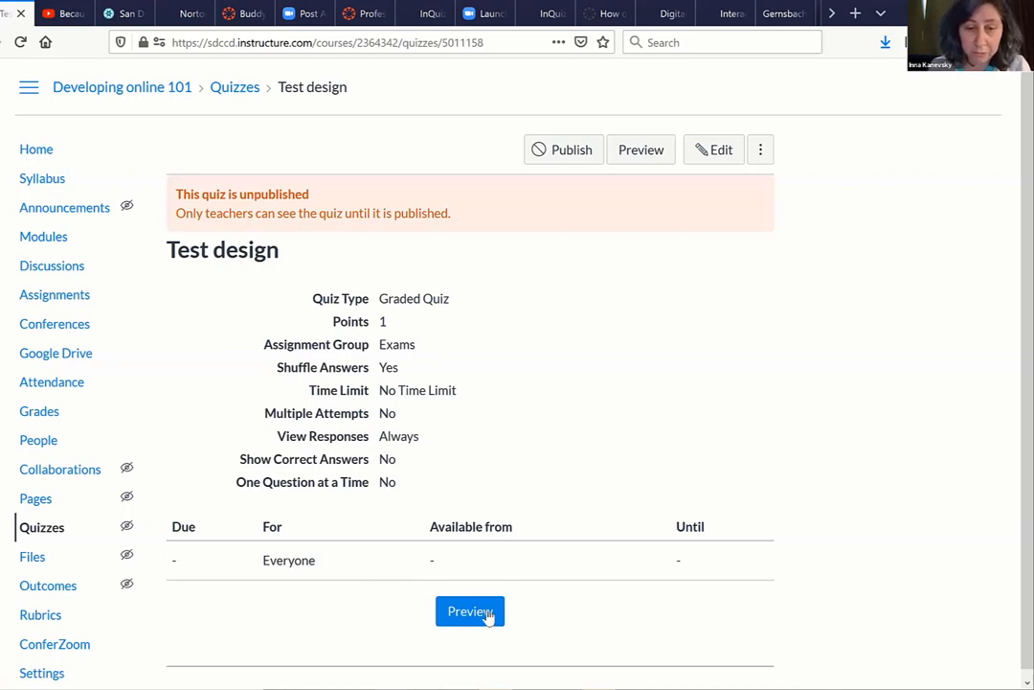
Reopen the Test design quiz for editing at its Questions section.
{"action": "left_click", "coordinate": [713, 150]}
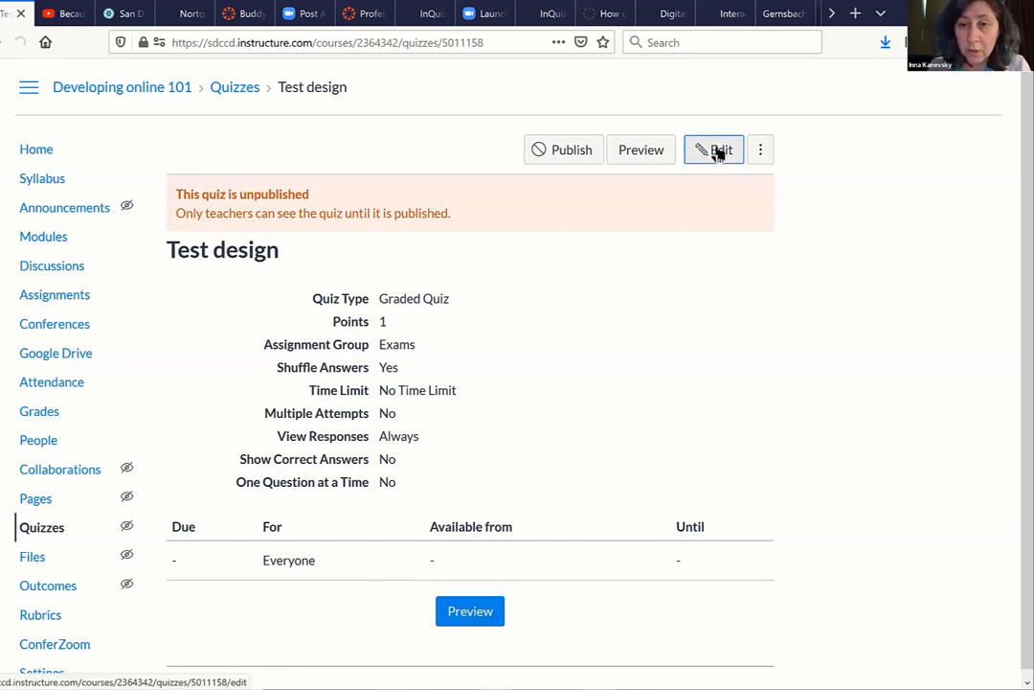
{"action": "left_click", "coordinate": [712, 149]}
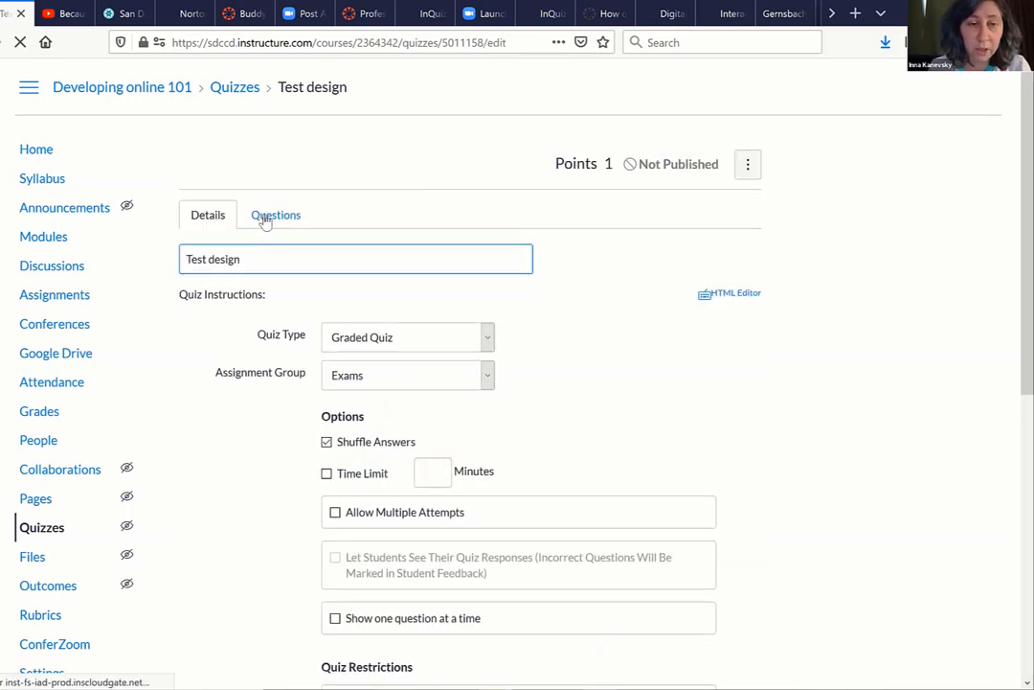
{"action": "left_click", "coordinate": [276, 215]}
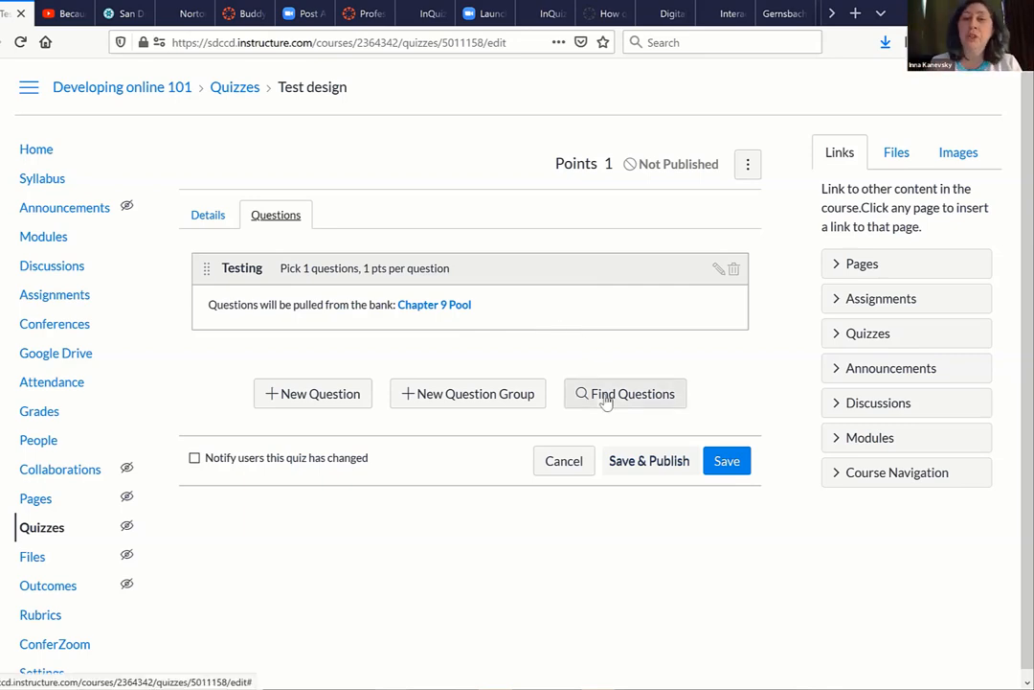
Bring up Find Questions and the choice of which group receives added questions.
{"action": "left_click", "coordinate": [625, 394]}
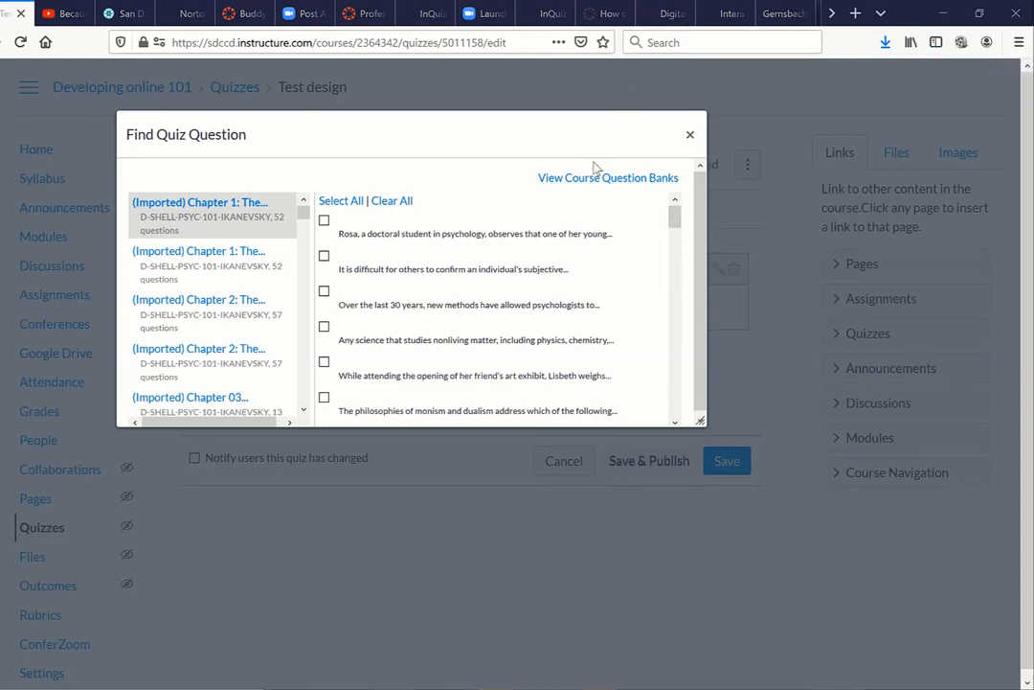
{"action": "mouse_move", "coordinate": [651, 215]}
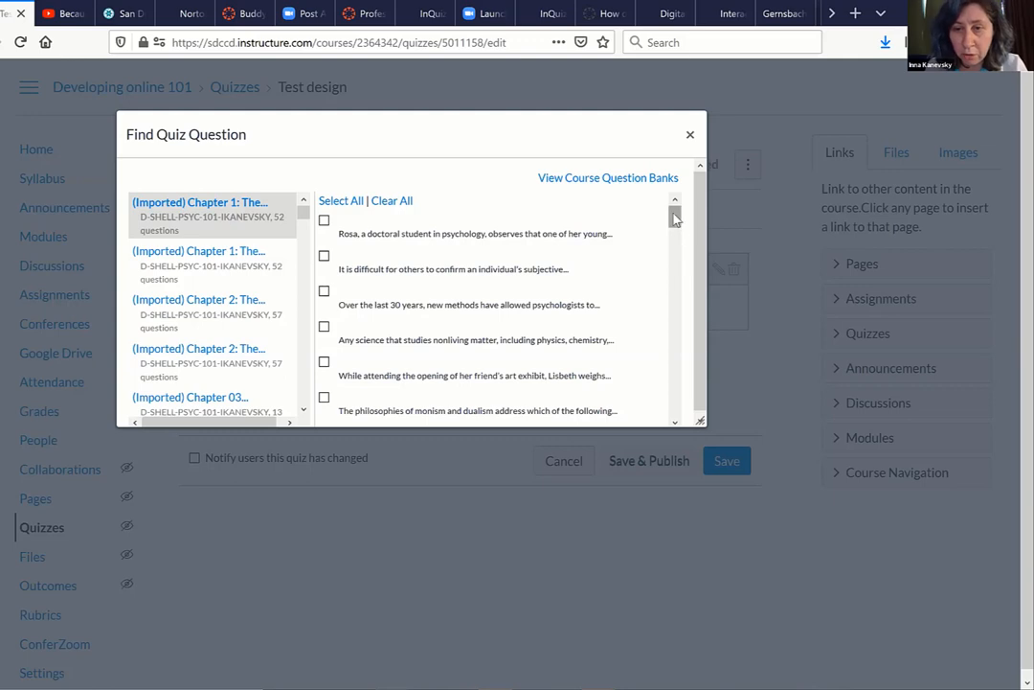
{"action": "scroll", "scroll_direction": "down", "scroll_amount": 3}
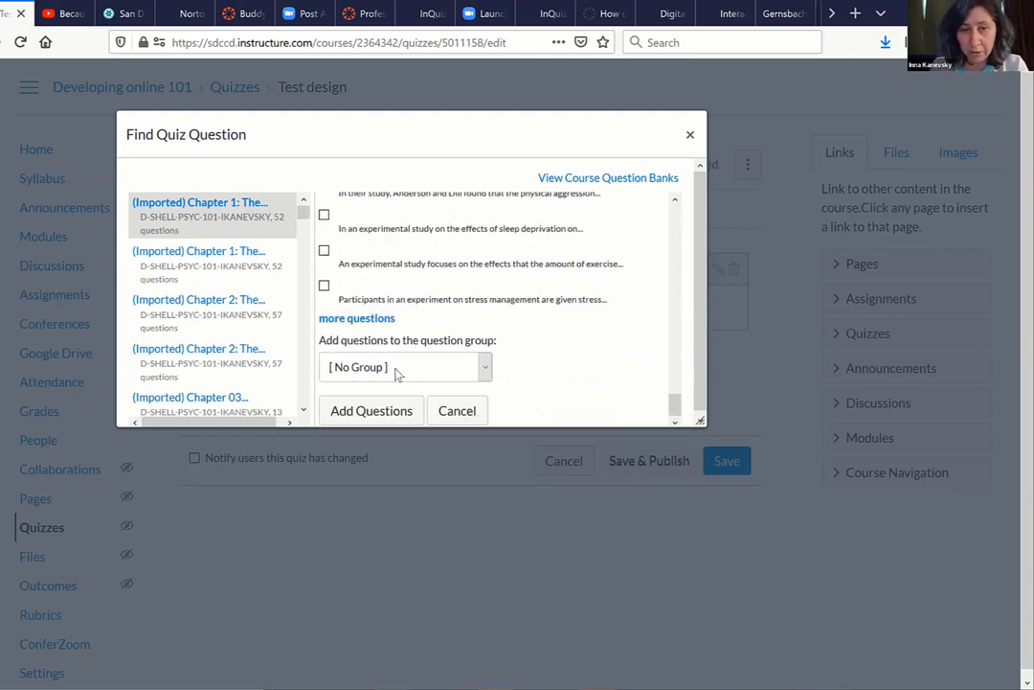
{"action": "left_click", "coordinate": [404, 368]}
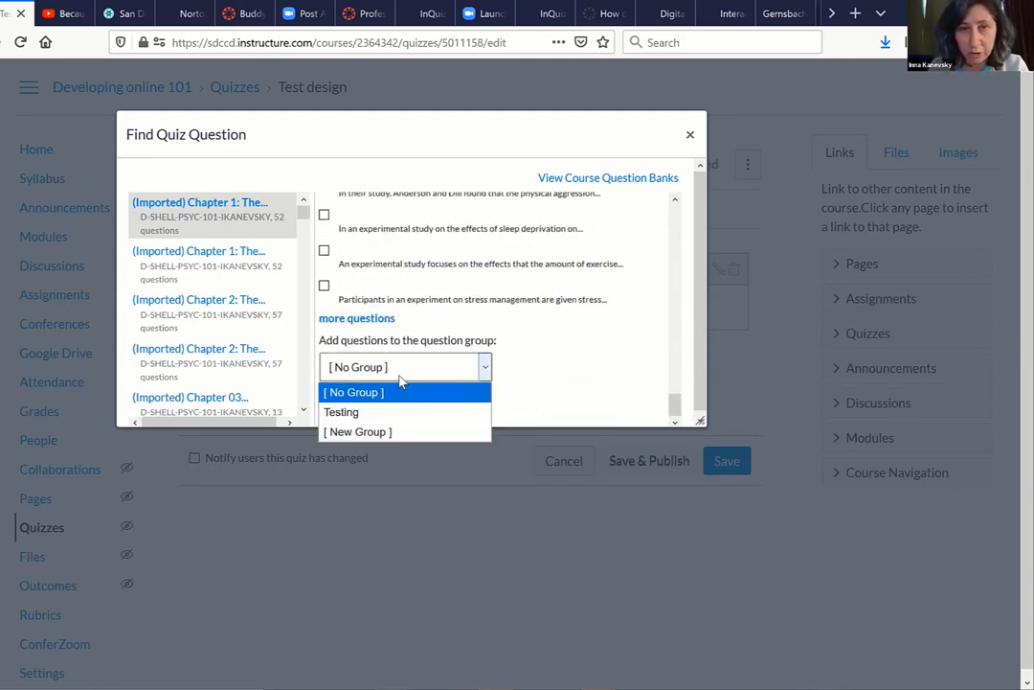
Define a new group named 'Selection' that picks 2 questions.
{"action": "left_click", "coordinate": [356, 390]}
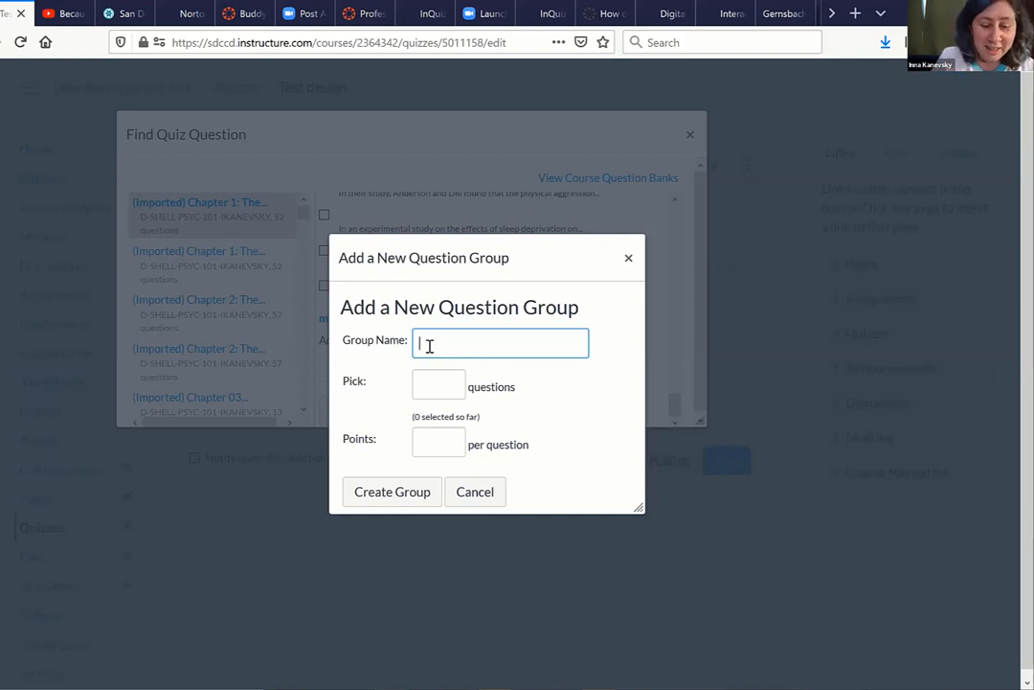
{"action": "type", "text": "se"}
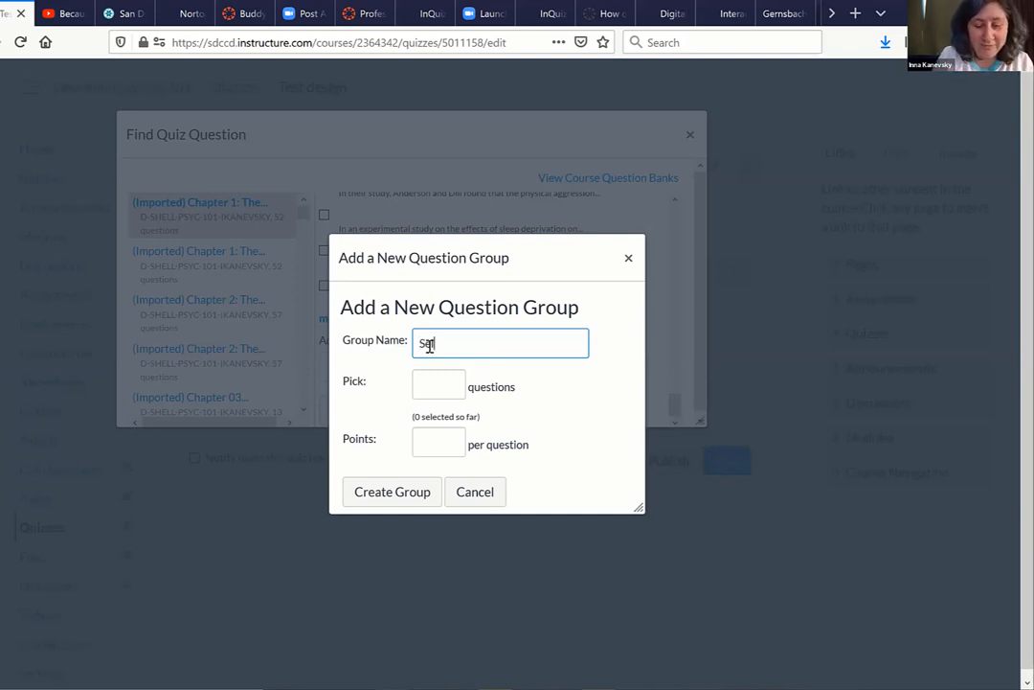
{"action": "type", "text": "Selection"}
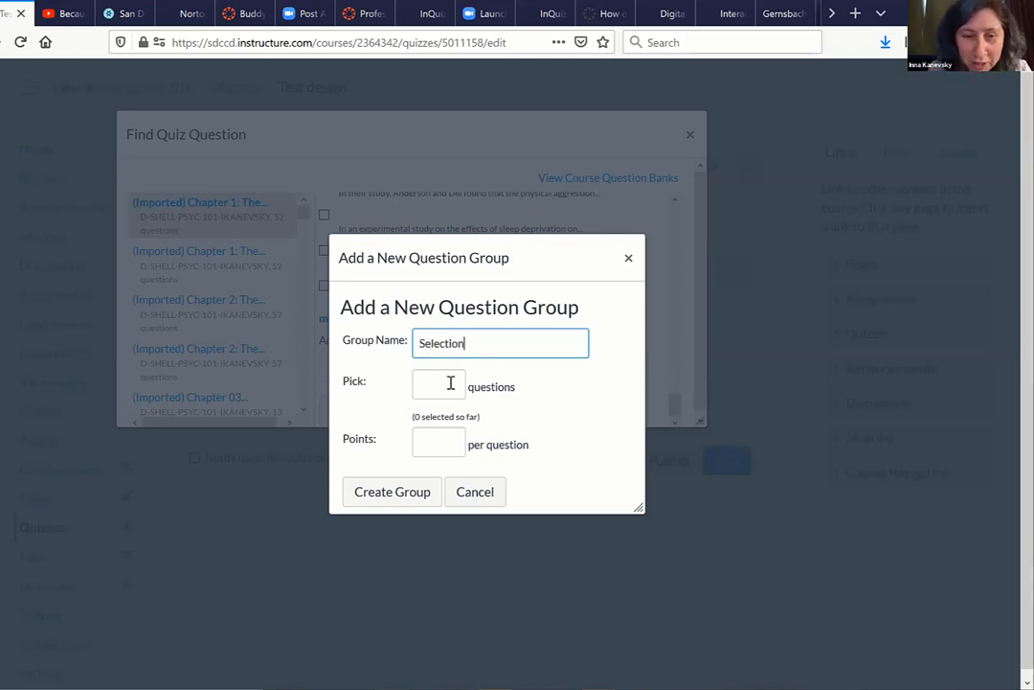
{"action": "left_click", "coordinate": [436, 384]}
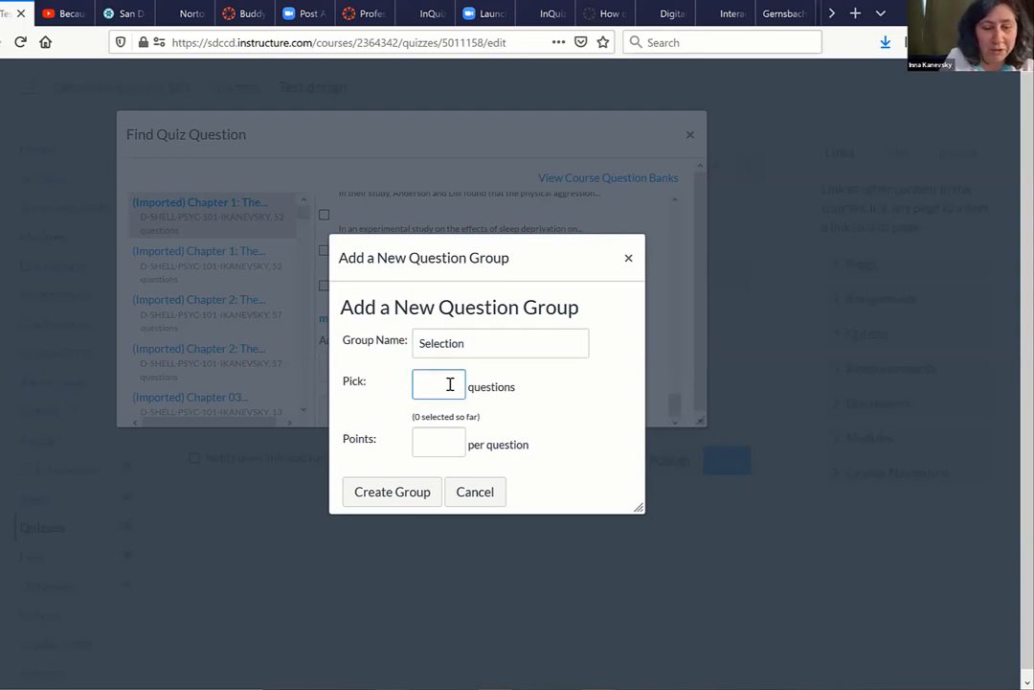
{"action": "type", "text": "2"}
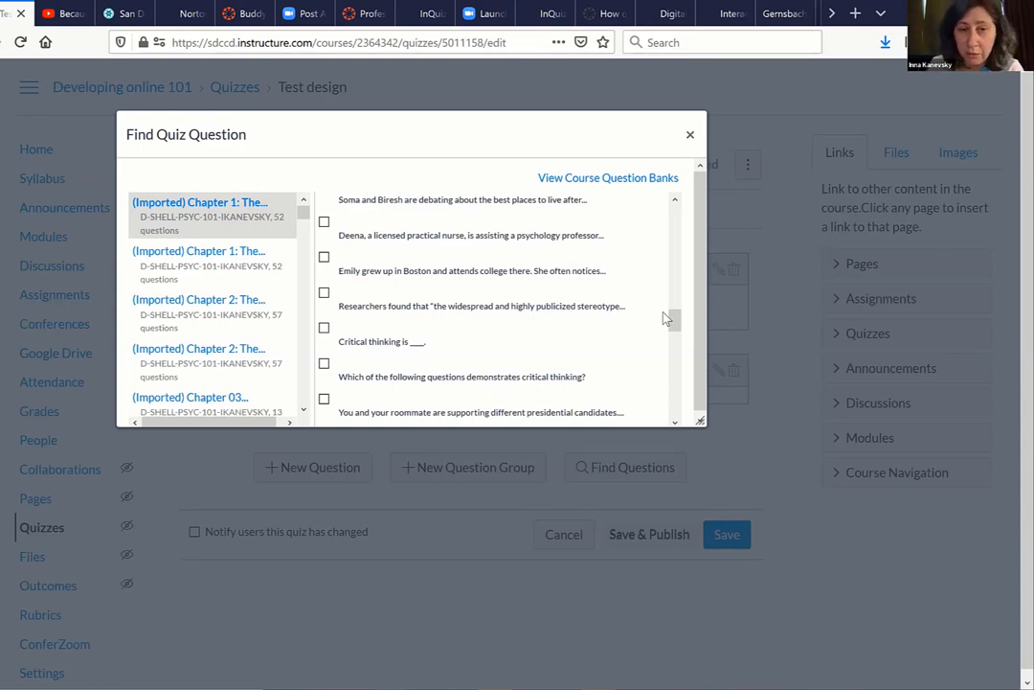
Check the licensed practical nurse, Boston smoking, preliminary research study and best places to live questions.
{"action": "left_click", "coordinate": [326, 222]}
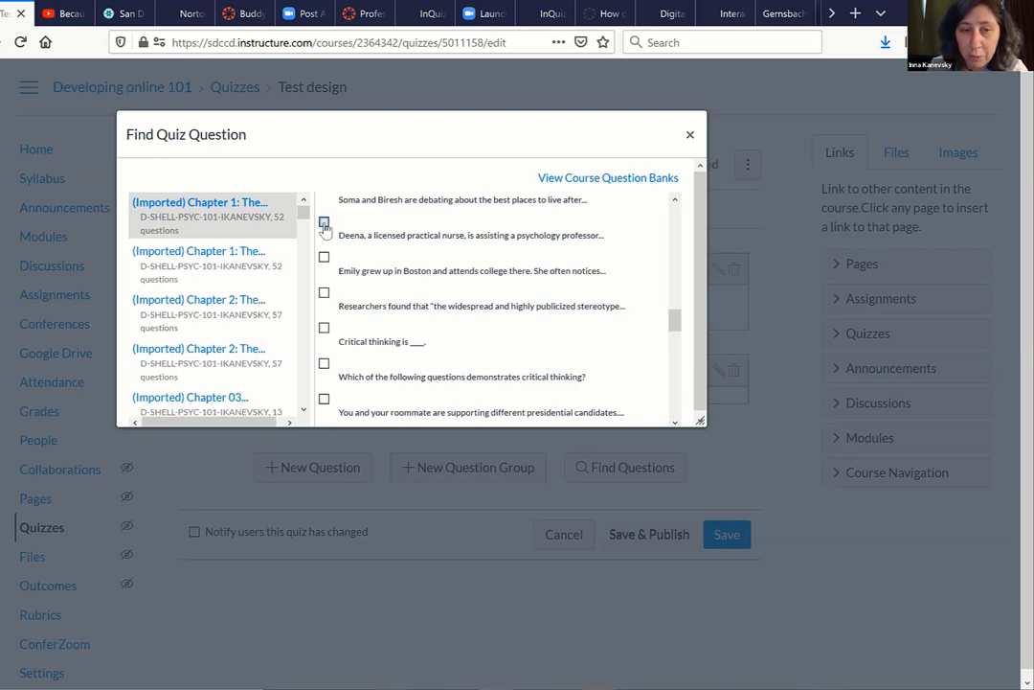
{"action": "left_click", "coordinate": [325, 222]}
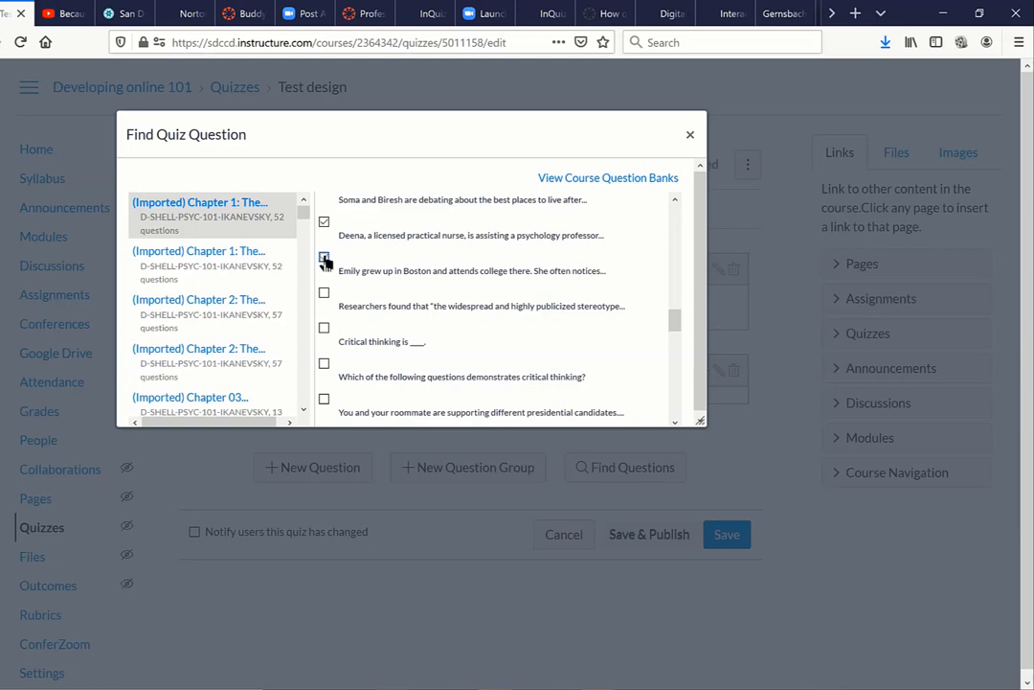
{"action": "left_click", "coordinate": [324, 257]}
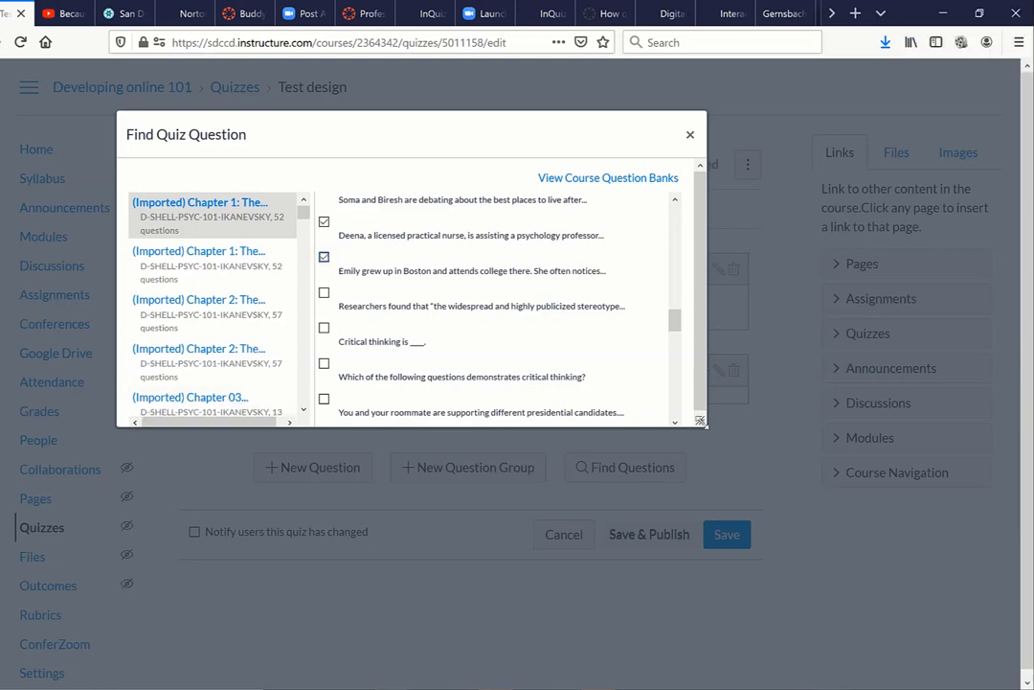
{"action": "right_click", "coordinate": [697, 422]}
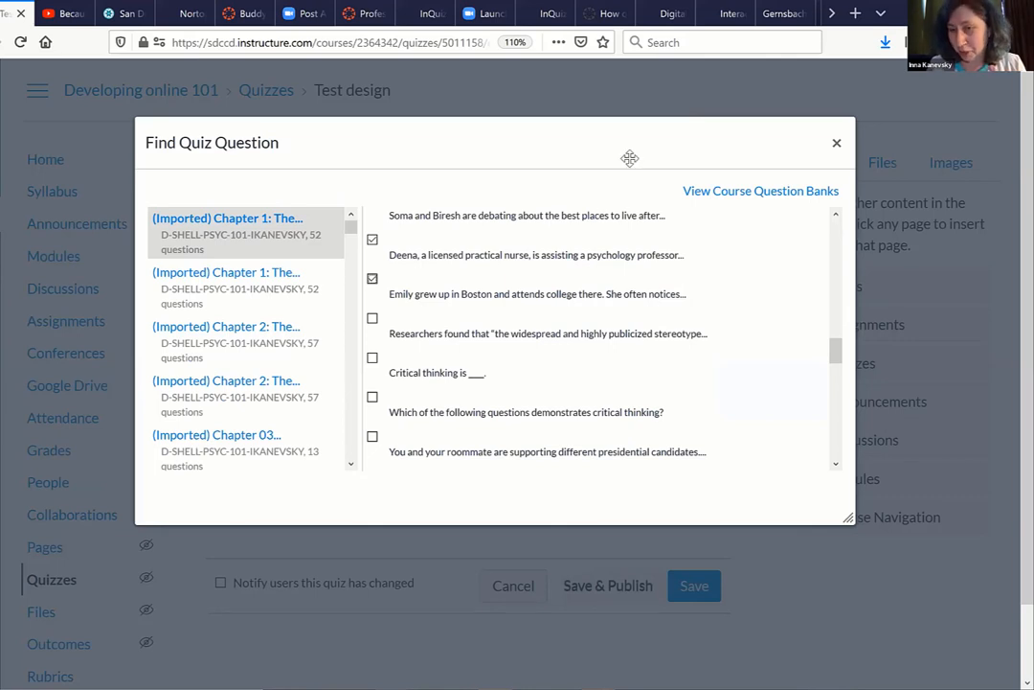
{"action": "left_click_drag", "start_coordinate": [631, 157], "coordinate": [555, 151]}
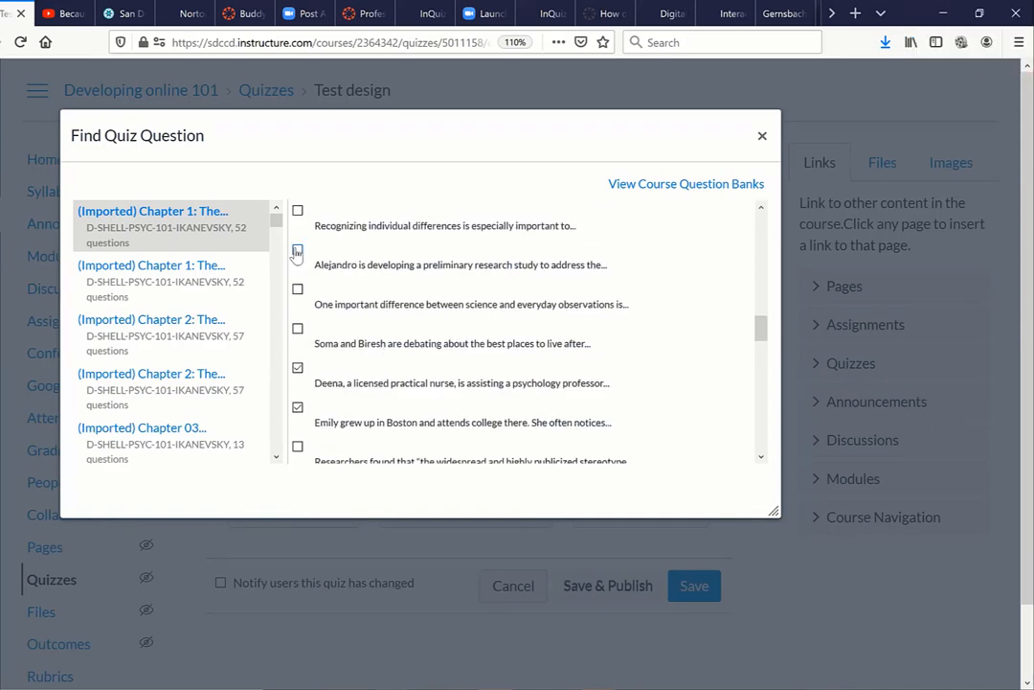
{"action": "left_click", "coordinate": [298, 264]}
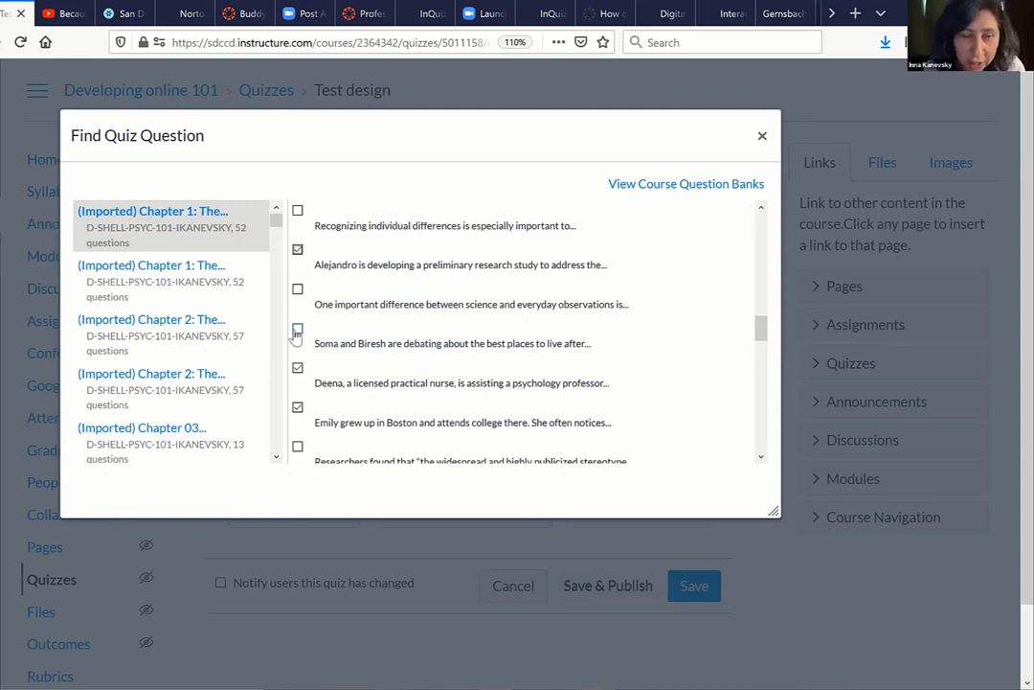
{"action": "left_click", "coordinate": [298, 334]}
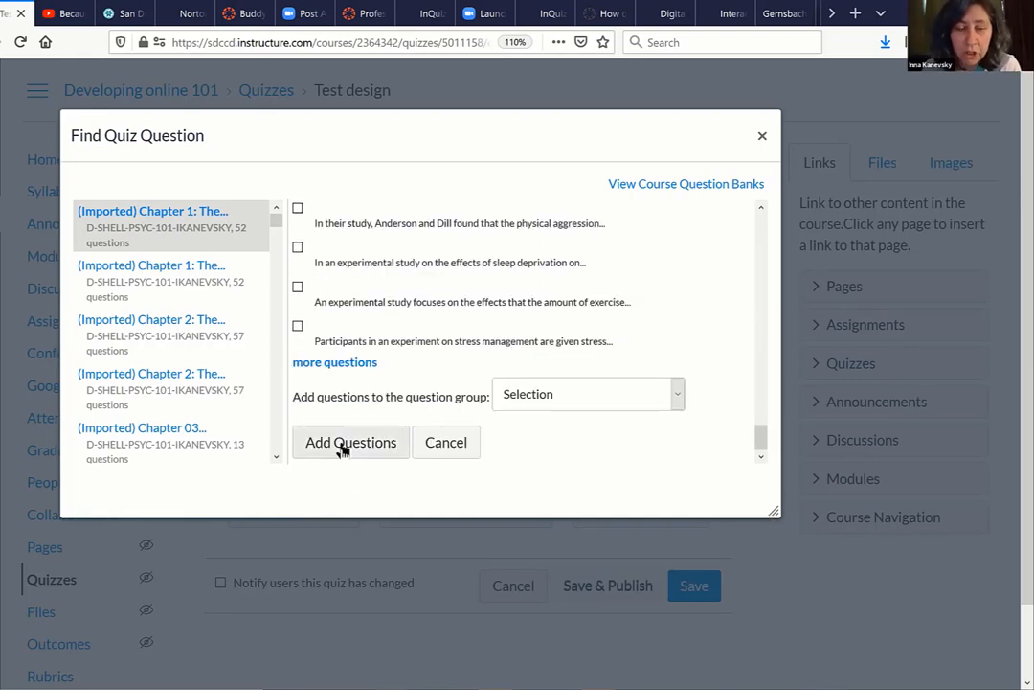
Add the four checked questions to the Selection group and review it.
{"action": "left_click", "coordinate": [351, 441]}
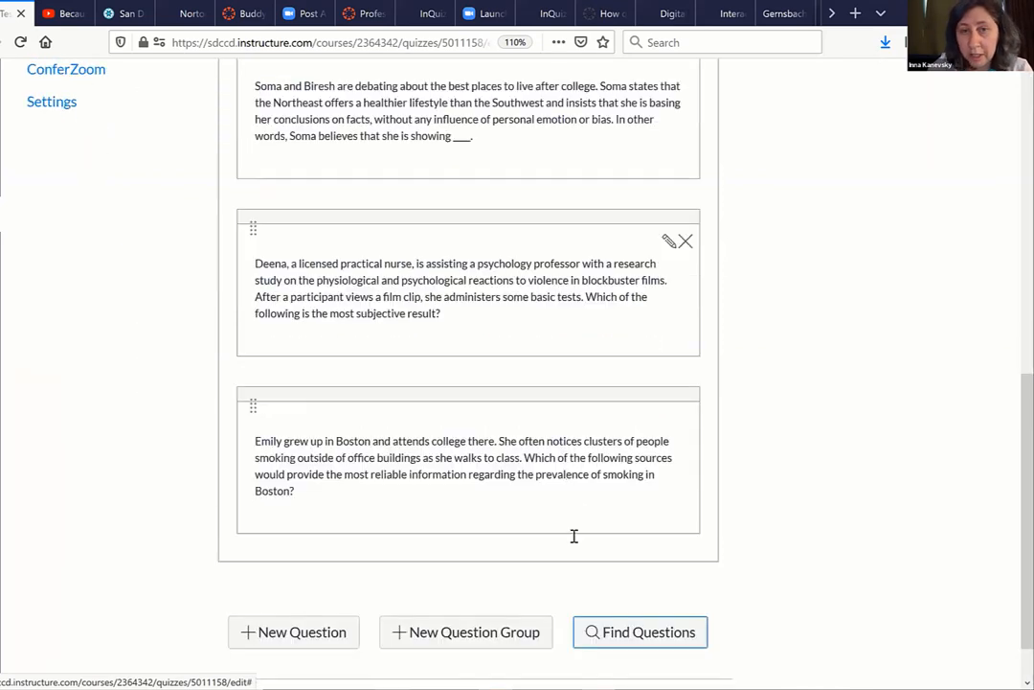
{"action": "mouse_move", "coordinate": [560, 525]}
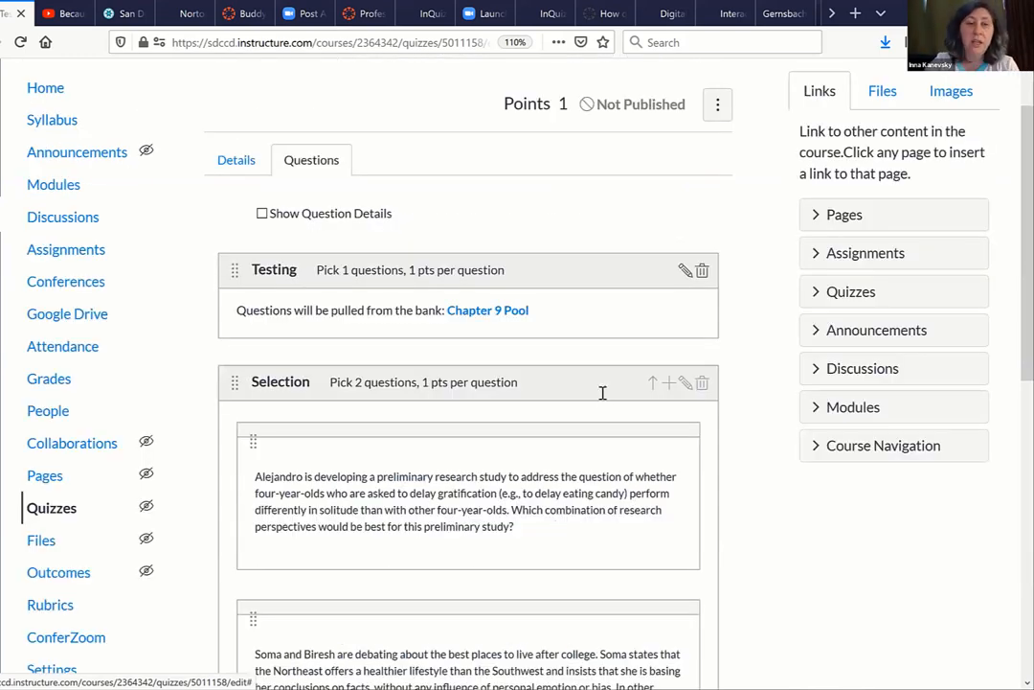
{"action": "scroll", "scroll_direction": "down", "scroll_amount": 3}
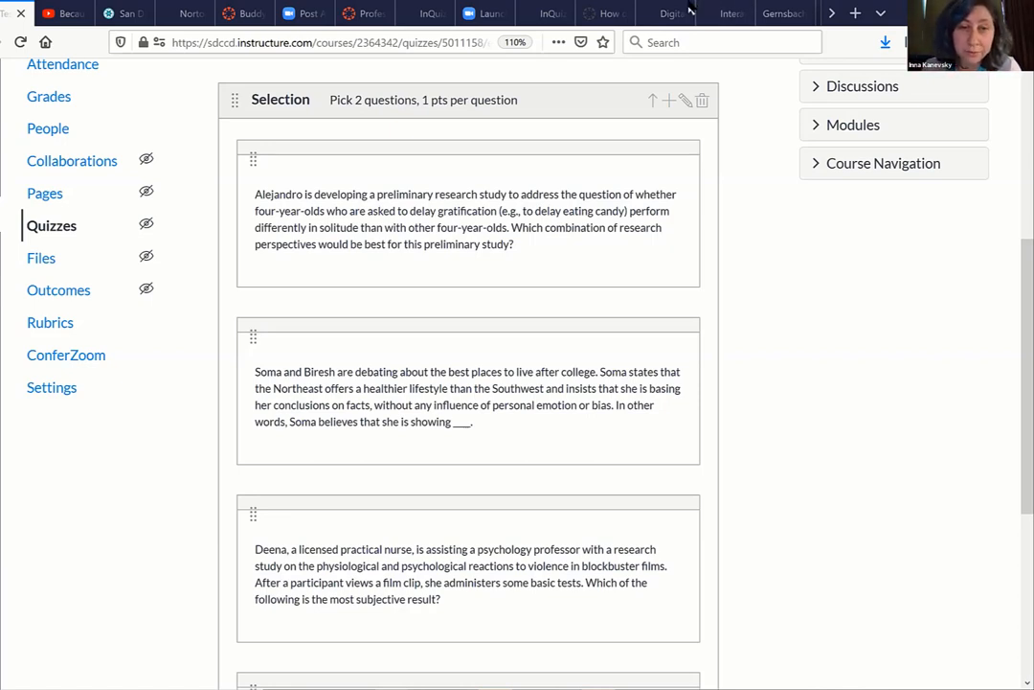
{"action": "mouse_move", "coordinate": [478, 351]}
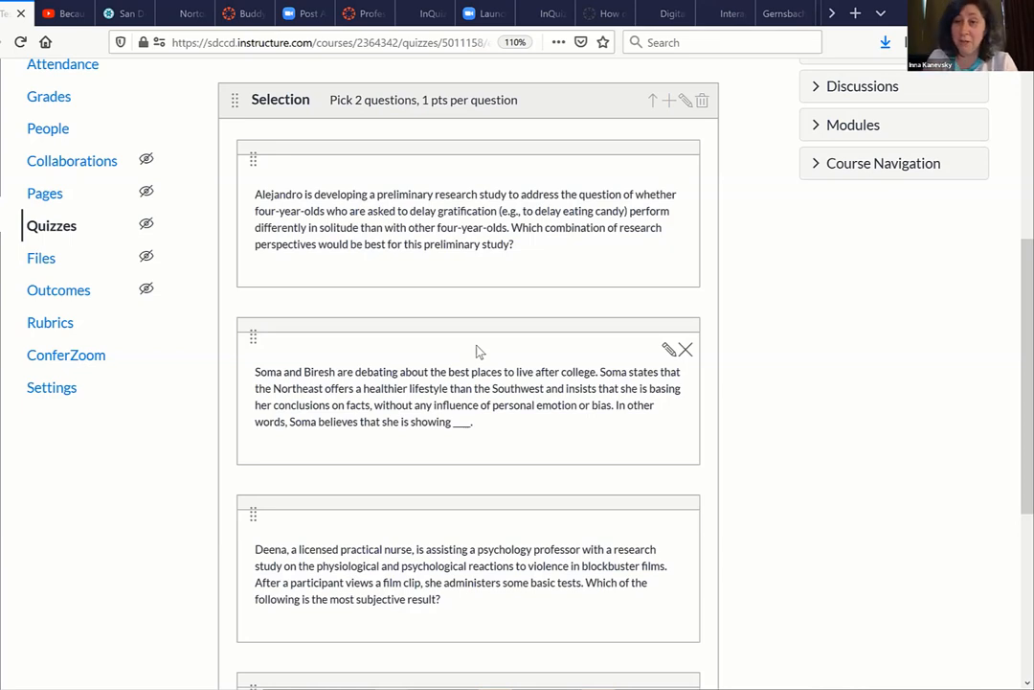
{"action": "mouse_move", "coordinate": [348, 234]}
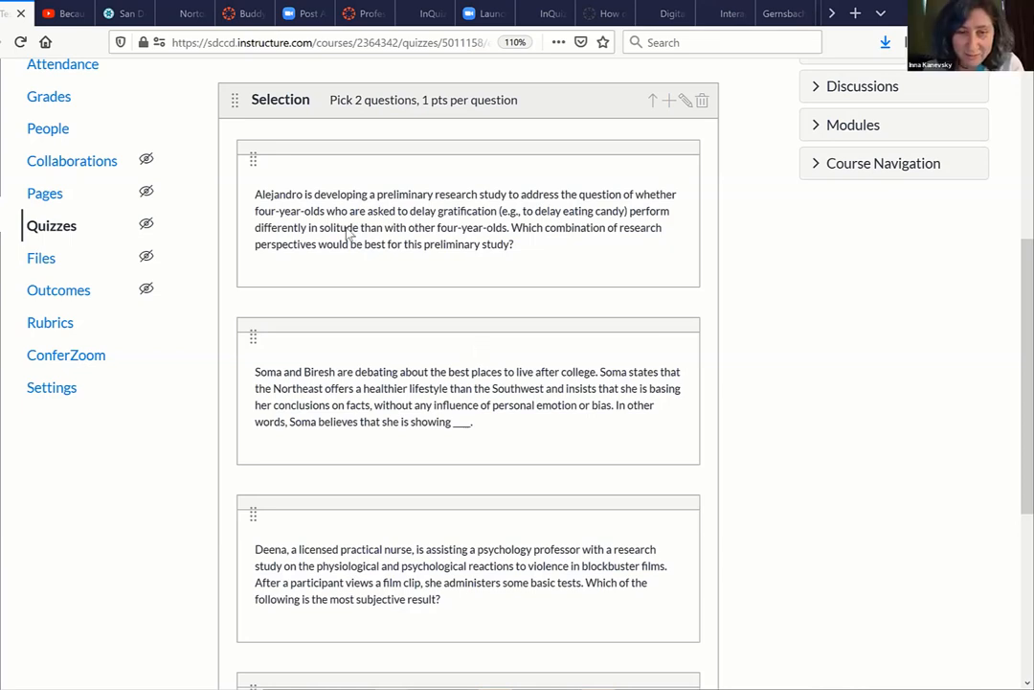